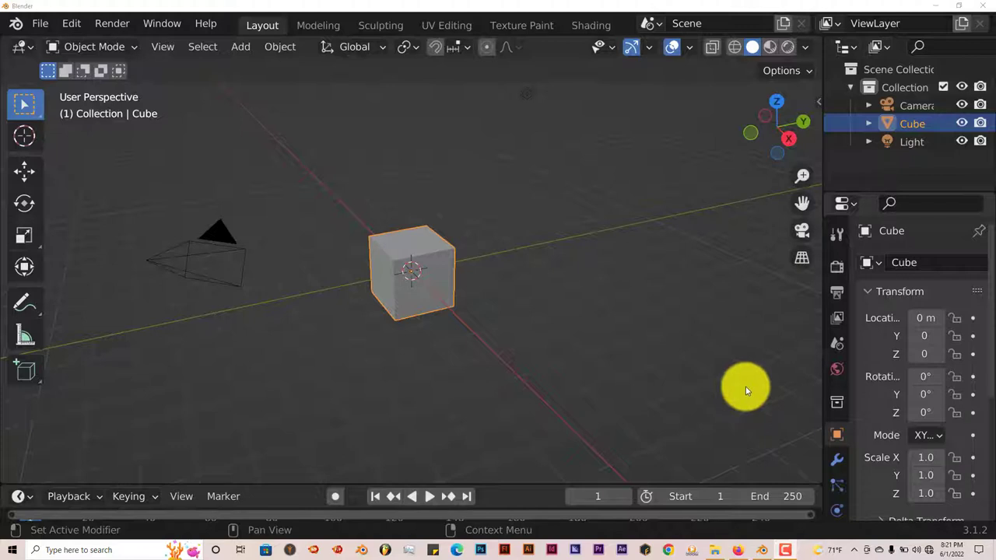
{"action": "mouse_move", "coordinate": [747, 393]}
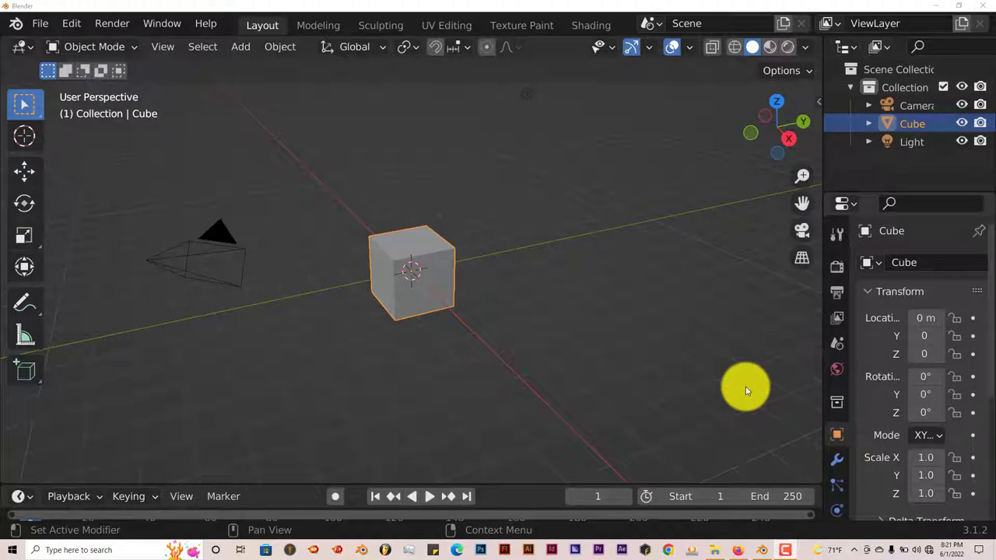
{"action": "mouse_move", "coordinate": [744, 427]}
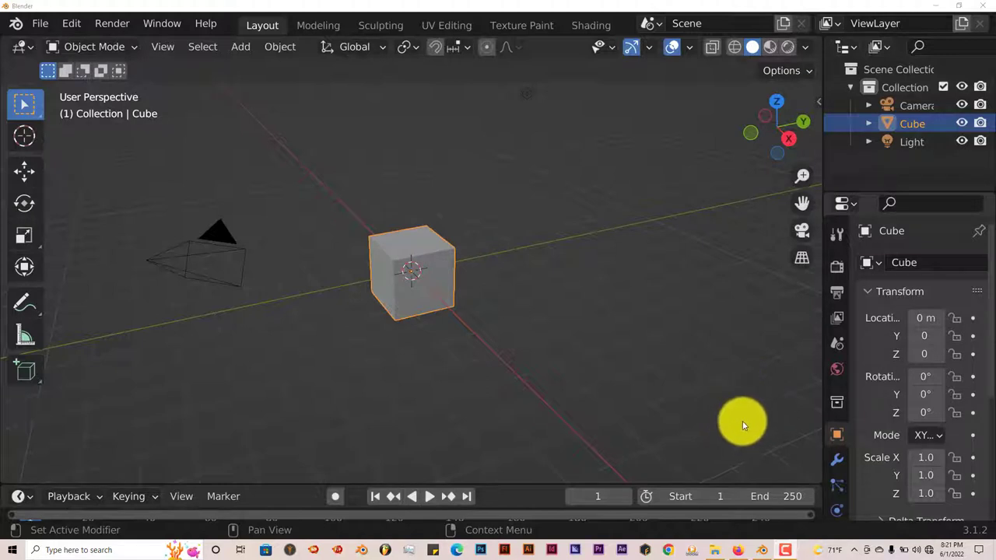
{"action": "mouse_move", "coordinate": [676, 402]}
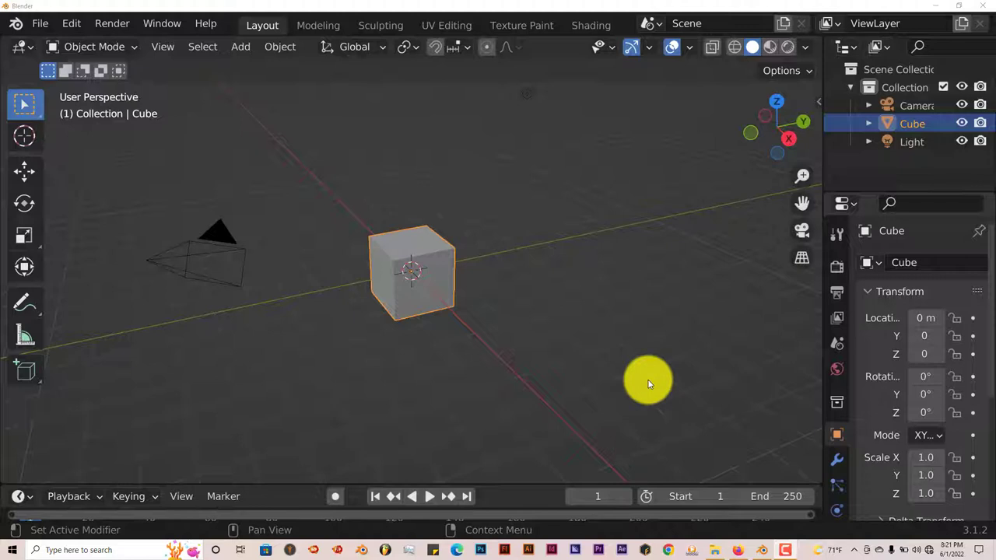
{"action": "mouse_move", "coordinate": [688, 443]}
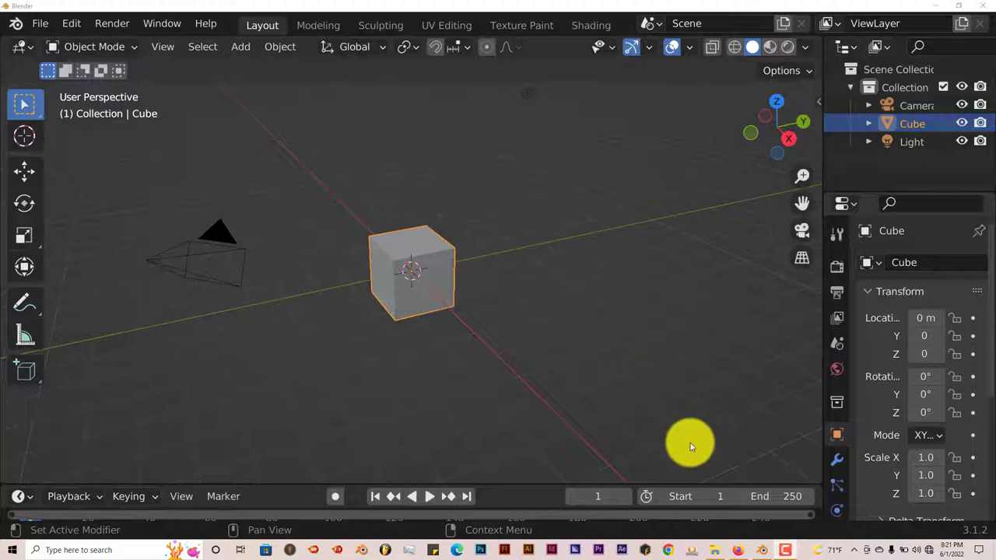
{"action": "mouse_move", "coordinate": [693, 454]}
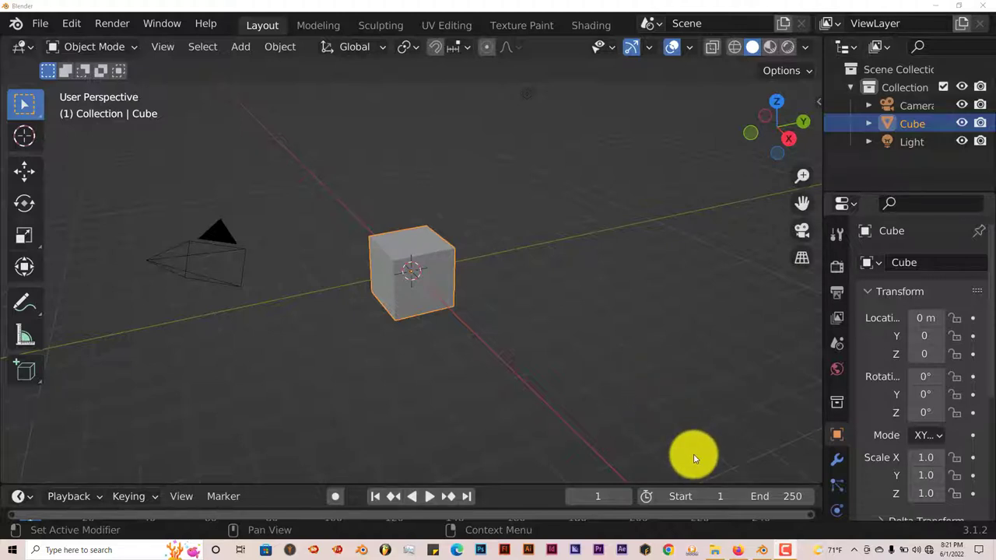
{"action": "mouse_move", "coordinate": [699, 455]}
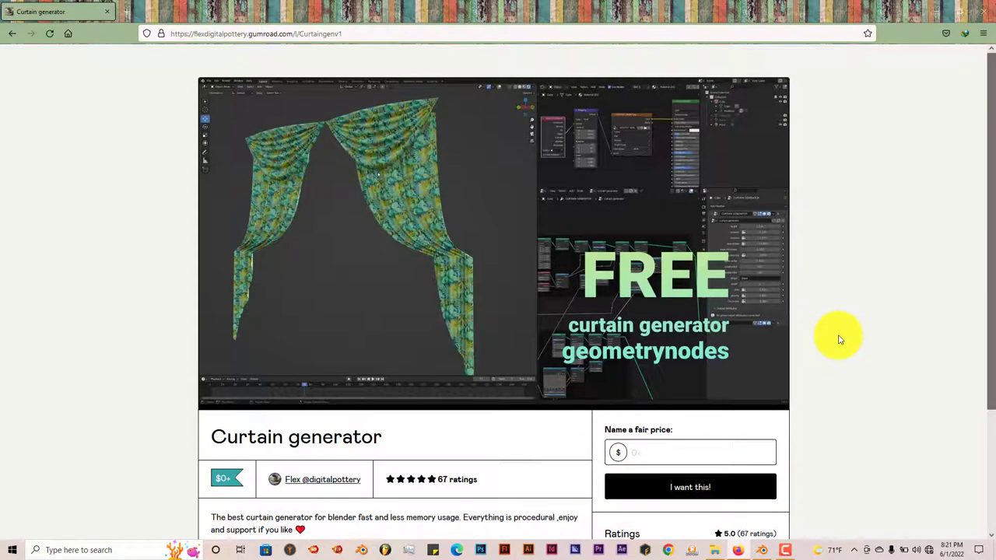
{"action": "mouse_move", "coordinate": [844, 339]}
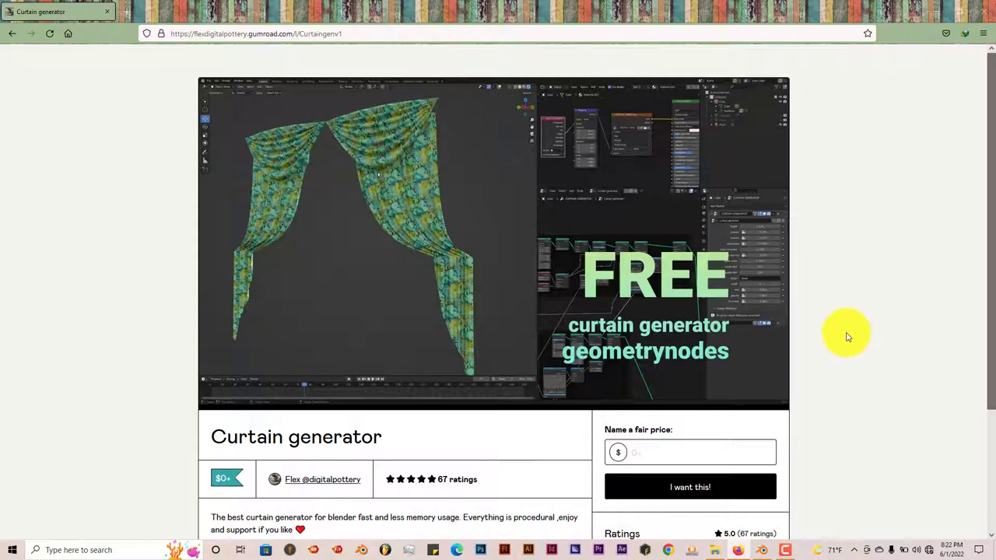
{"action": "mouse_move", "coordinate": [847, 335]}
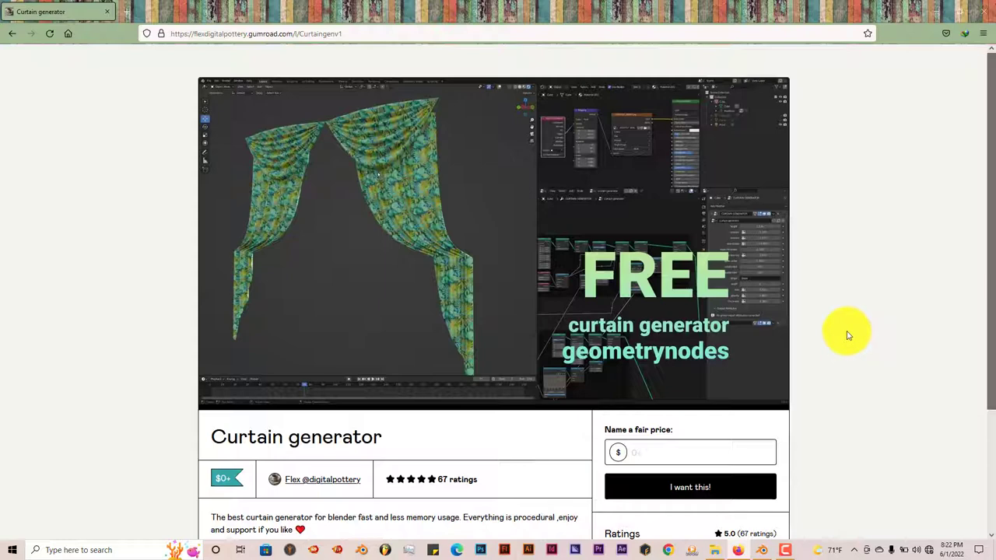
{"action": "mouse_move", "coordinate": [869, 286]}
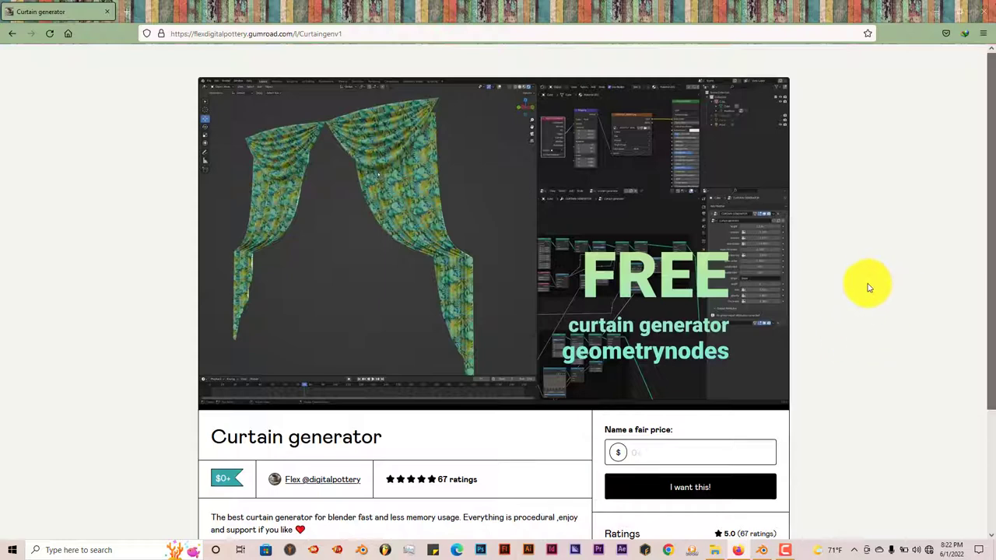
{"action": "mouse_move", "coordinate": [867, 266]}
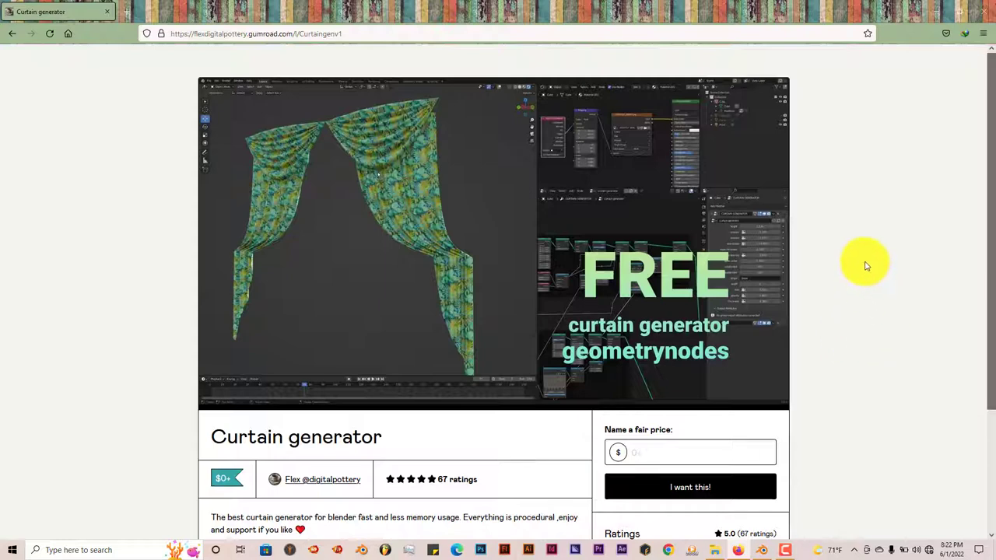
{"action": "mouse_move", "coordinate": [701, 215]}
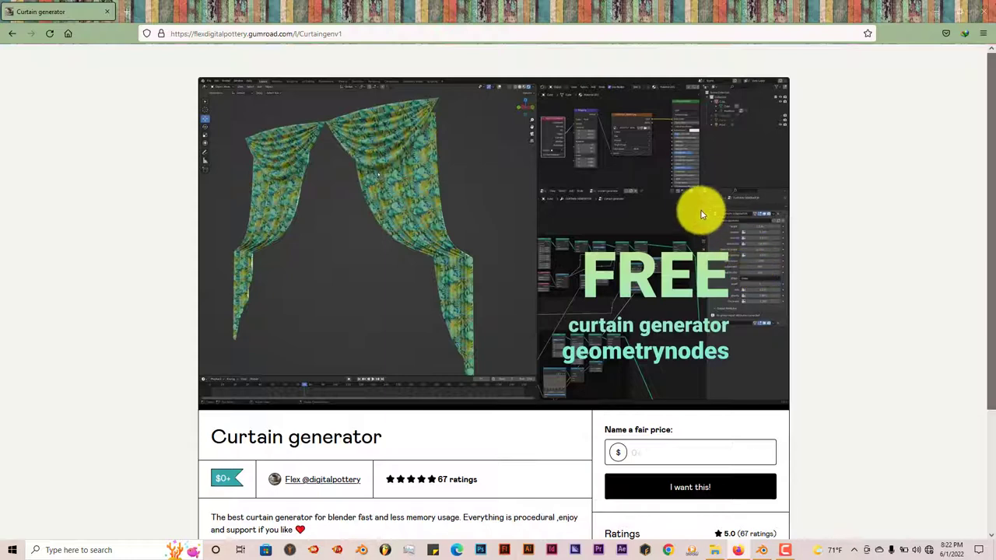
{"action": "mouse_move", "coordinate": [611, 199]}
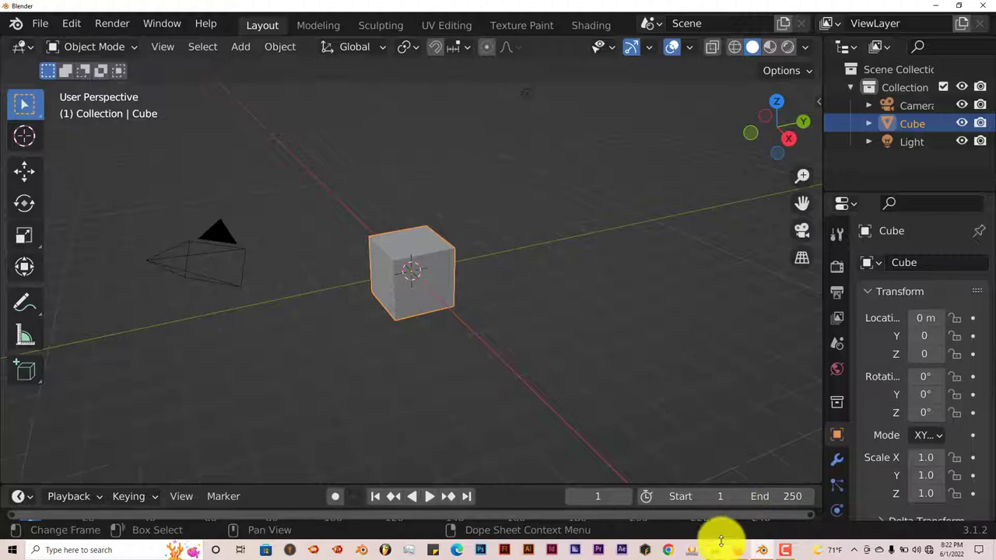
Open curtain generator.blend from D:\blender addons\tut addons.
{"action": "left_click", "coordinate": [715, 551]}
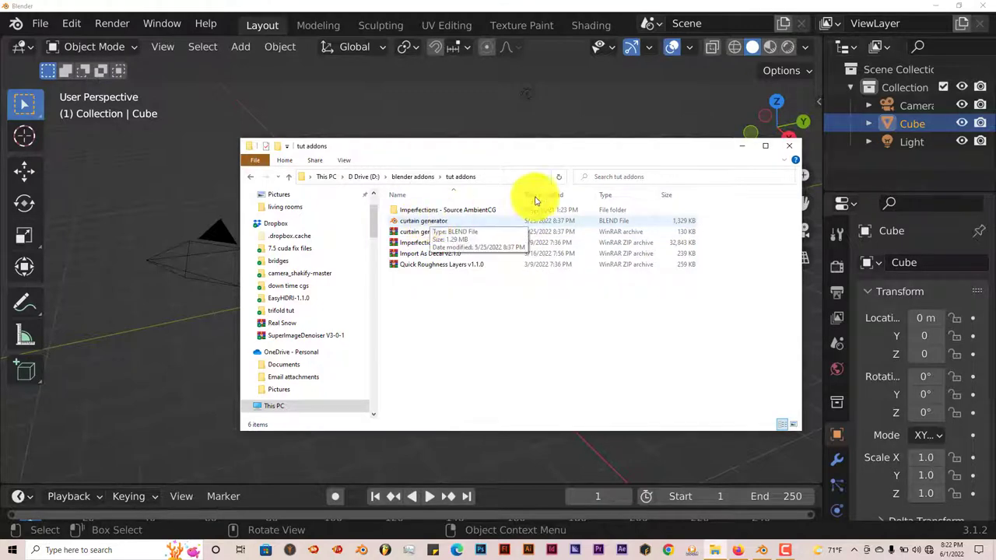
{"action": "left_click", "coordinate": [790, 146]}
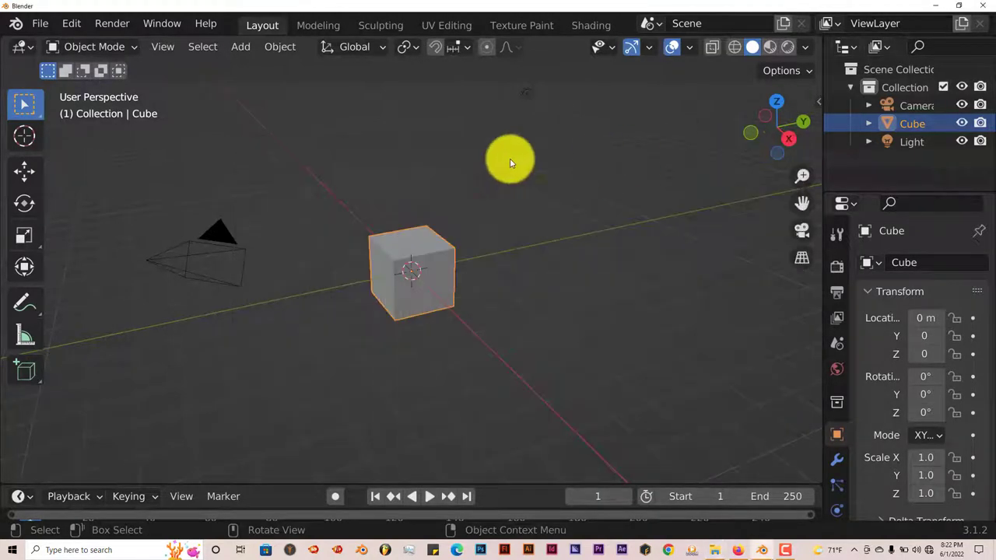
{"action": "left_click", "coordinate": [40, 23]}
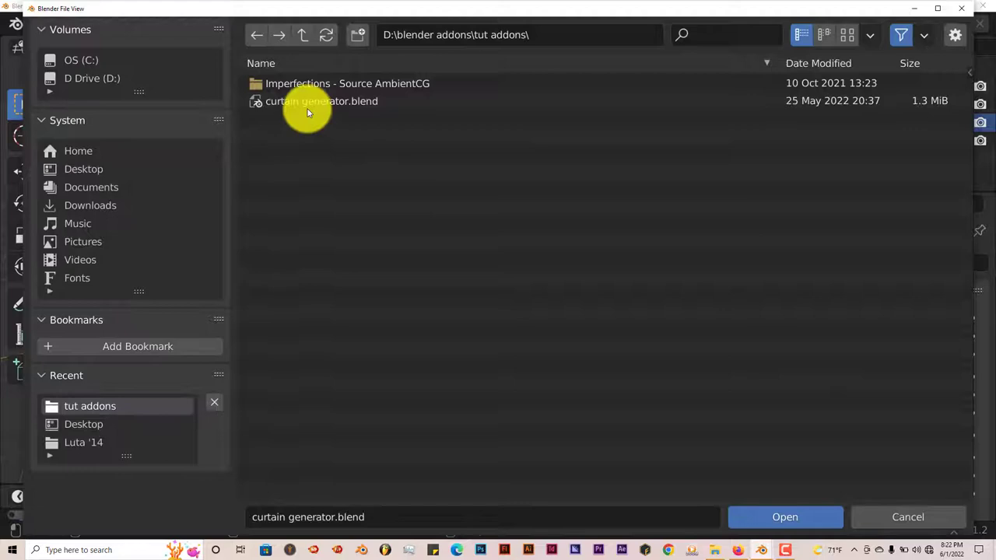
{"action": "left_click", "coordinate": [321, 101]}
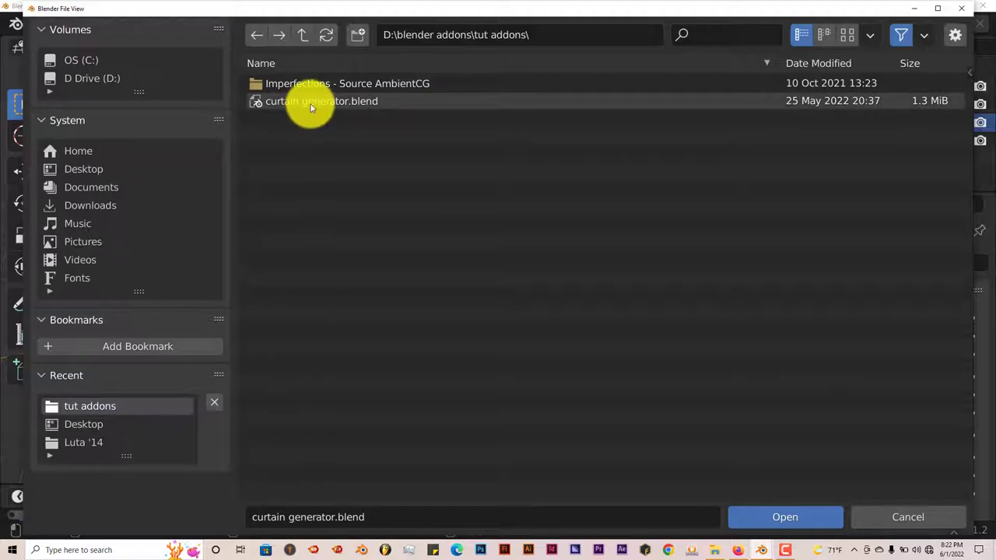
{"action": "left_click", "coordinate": [784, 516]}
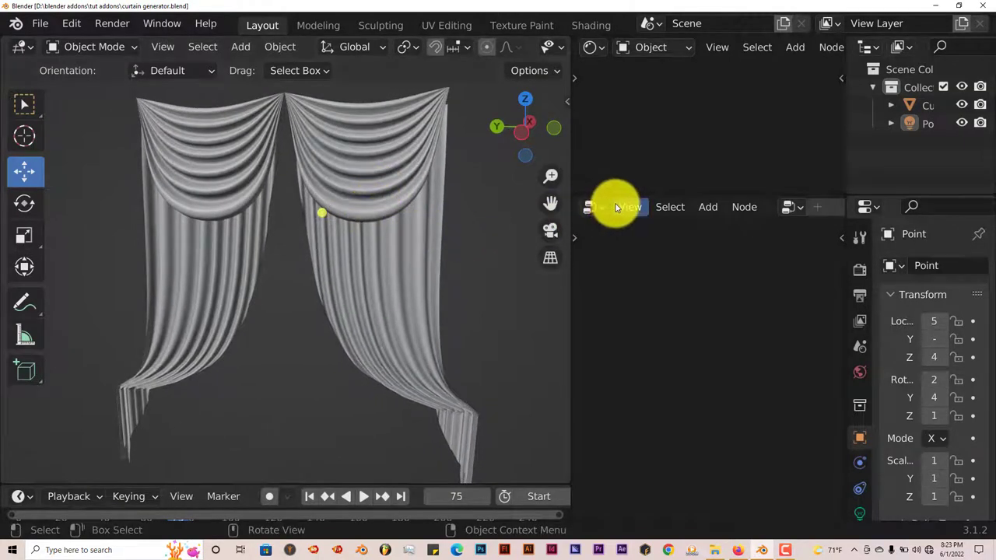
{"action": "mouse_move", "coordinate": [449, 179]}
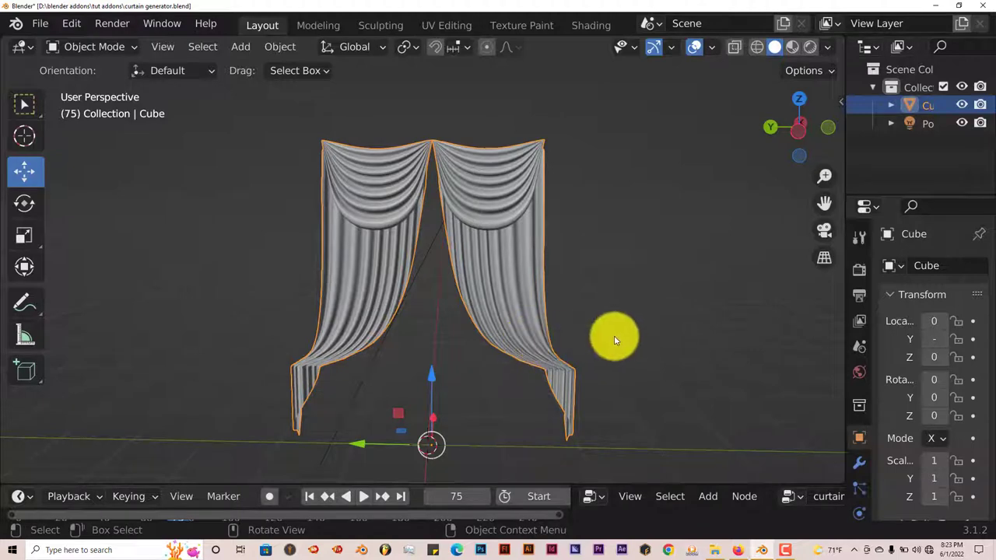
{"action": "mouse_move", "coordinate": [844, 266]}
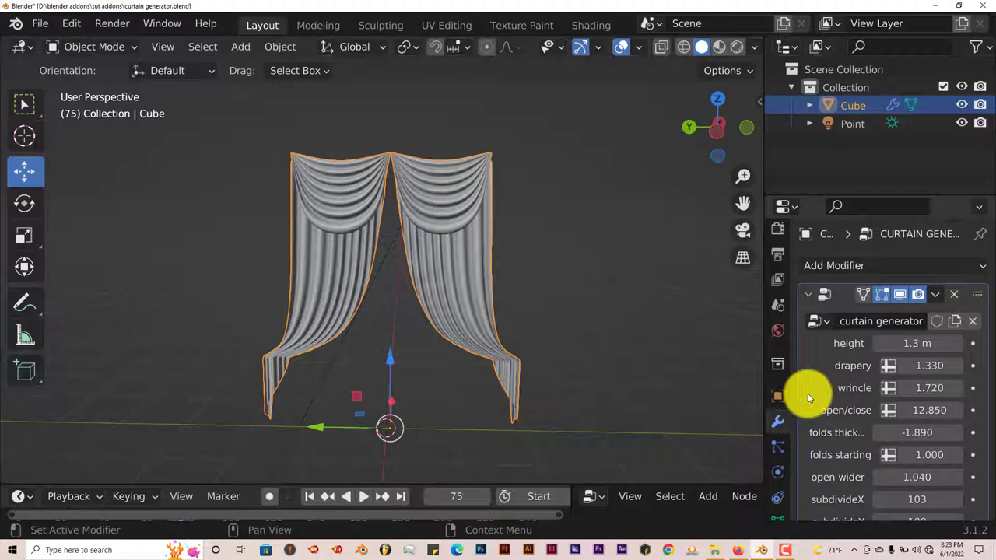
{"action": "mouse_move", "coordinate": [807, 398]}
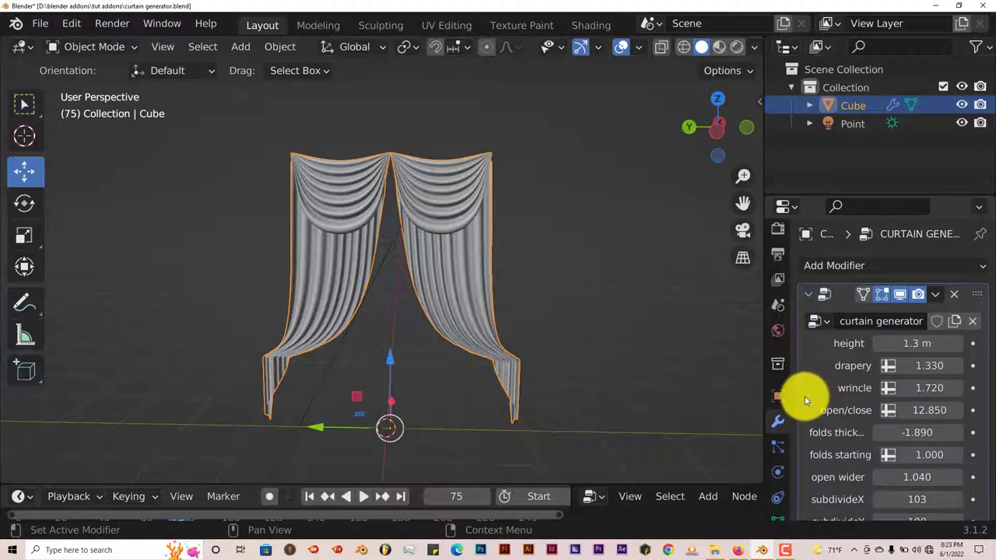
{"action": "mouse_move", "coordinate": [806, 411]}
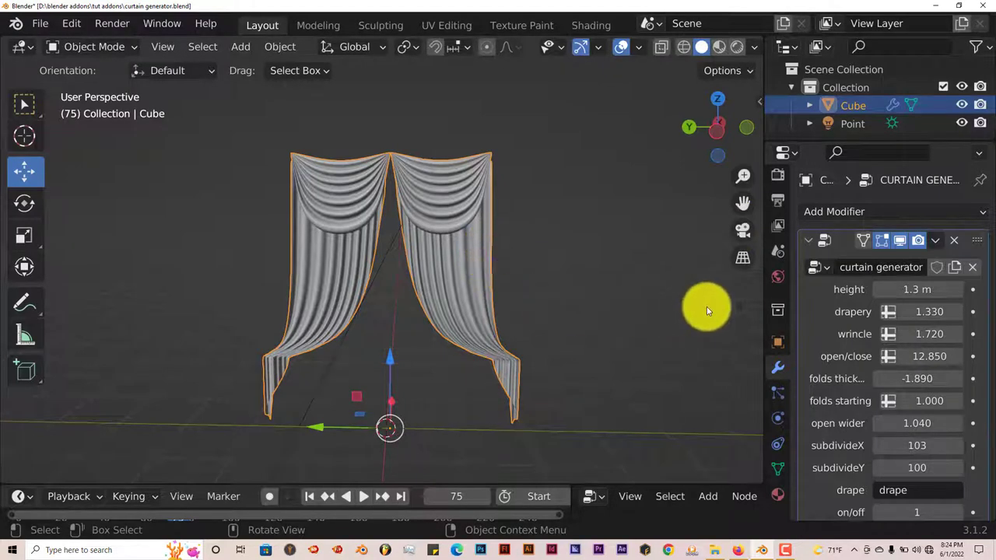
{"action": "mouse_move", "coordinate": [616, 319]}
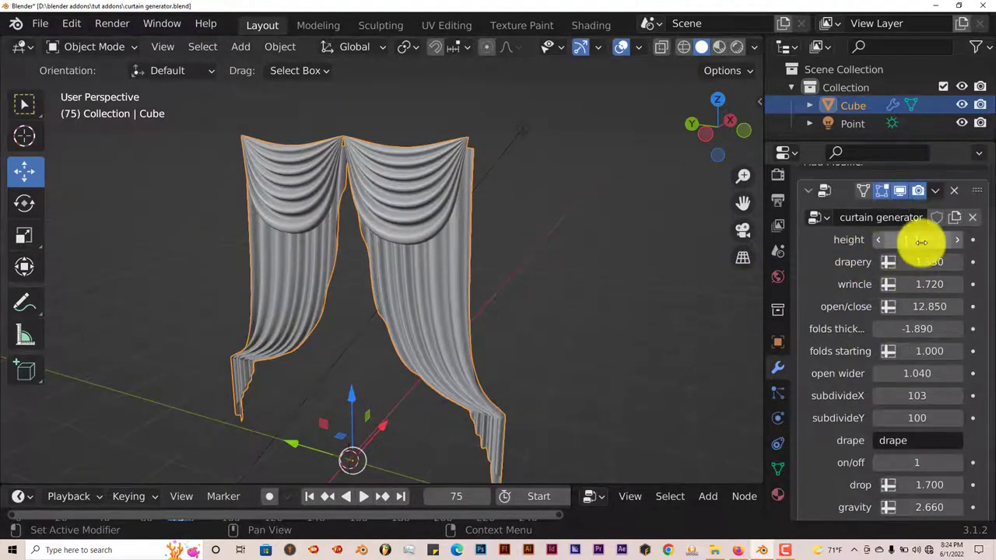
Raise the curtain height to 1.38 m and increase drapery to 1.700.
{"action": "left_click_drag", "start_coordinate": [918, 239], "coordinate": [926, 240]}
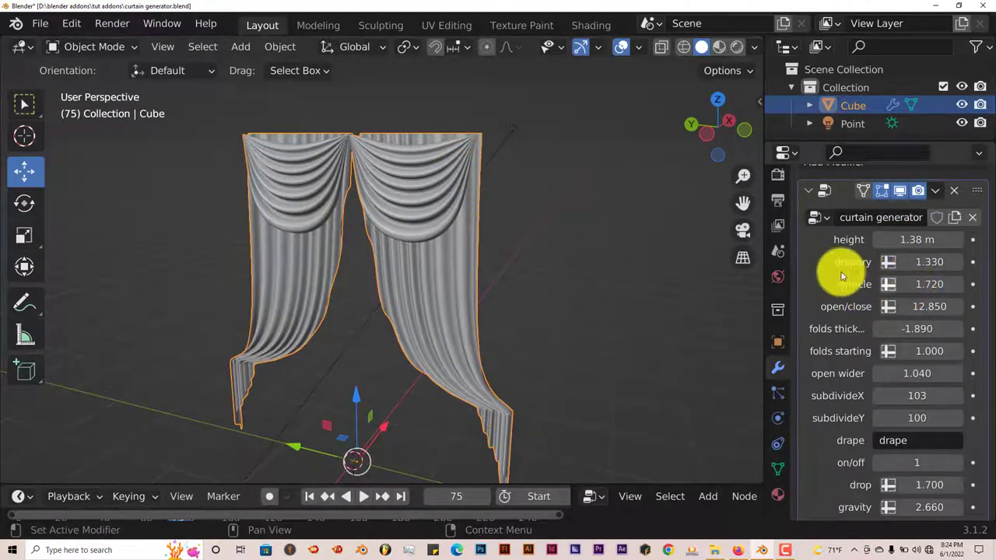
{"action": "left_click_drag", "start_coordinate": [929, 261], "coordinate": [903, 262]}
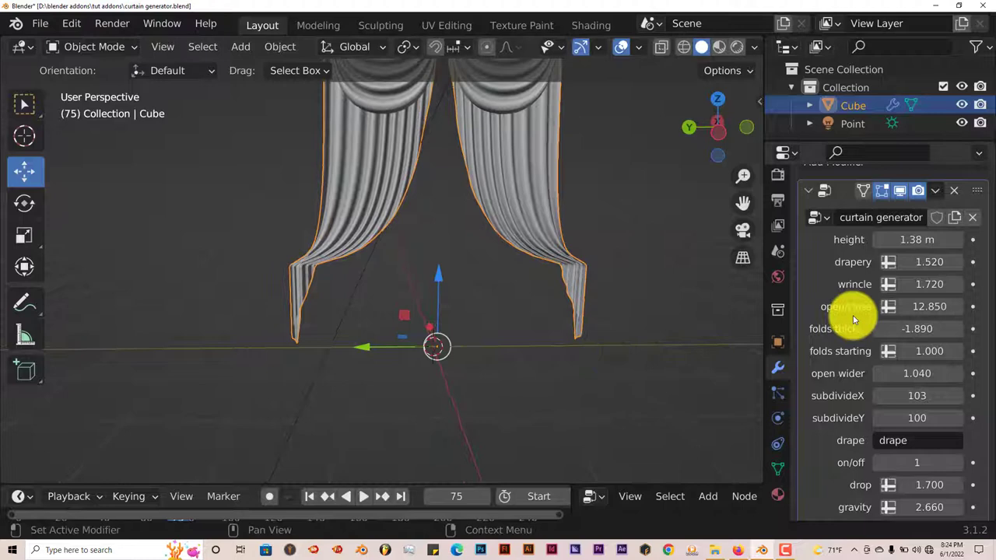
{"action": "left_click", "coordinate": [929, 261]}
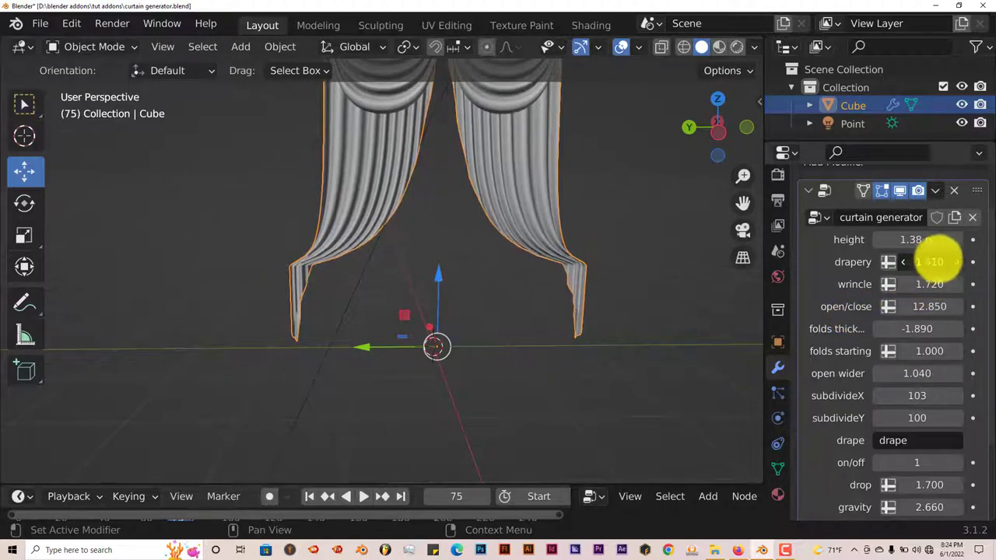
{"action": "left_click_drag", "start_coordinate": [918, 262], "coordinate": [957, 262]}
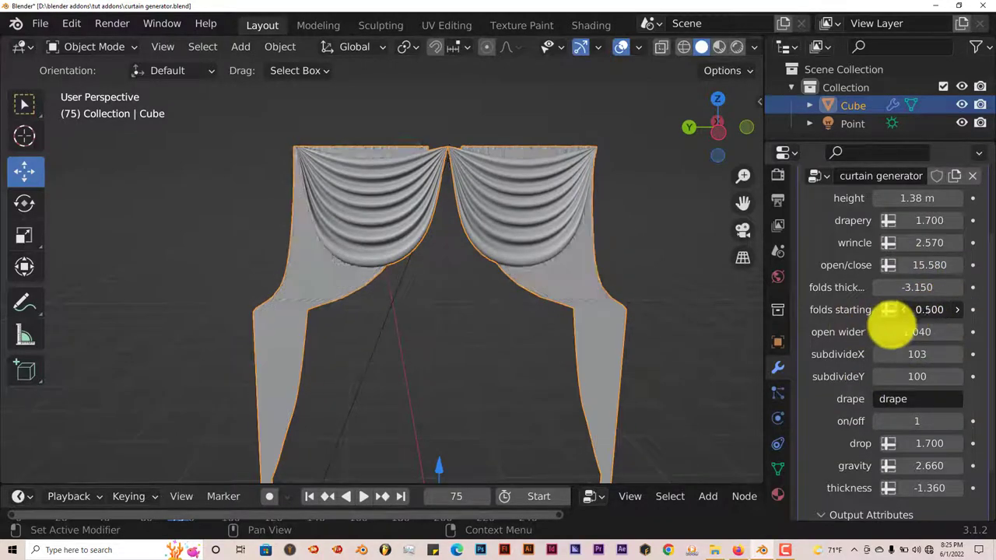
Set folds starting to 0.760 and lower open wider to 0.940.
{"action": "left_click_drag", "start_coordinate": [895, 309], "coordinate": [934, 309]}
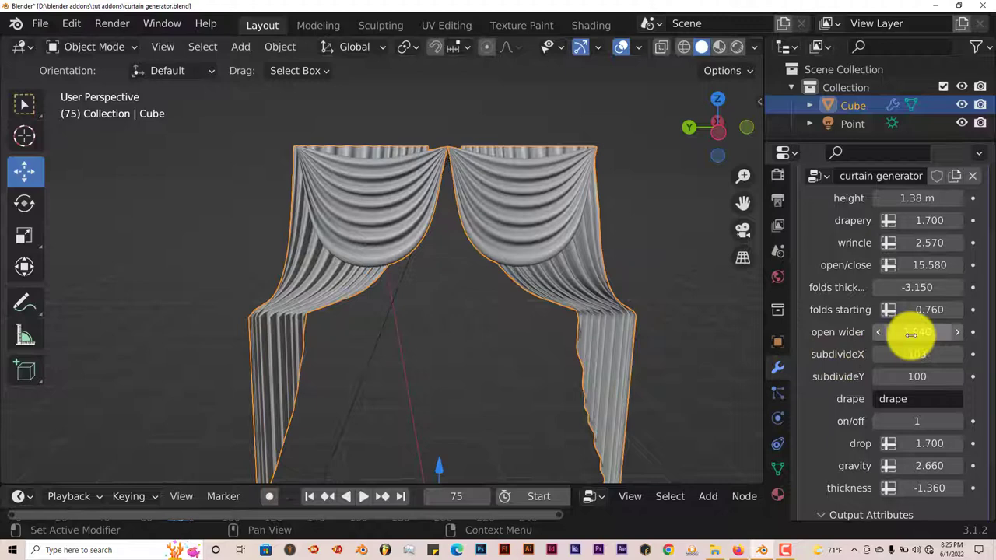
{"action": "left_click_drag", "start_coordinate": [919, 333], "coordinate": [949, 333]}
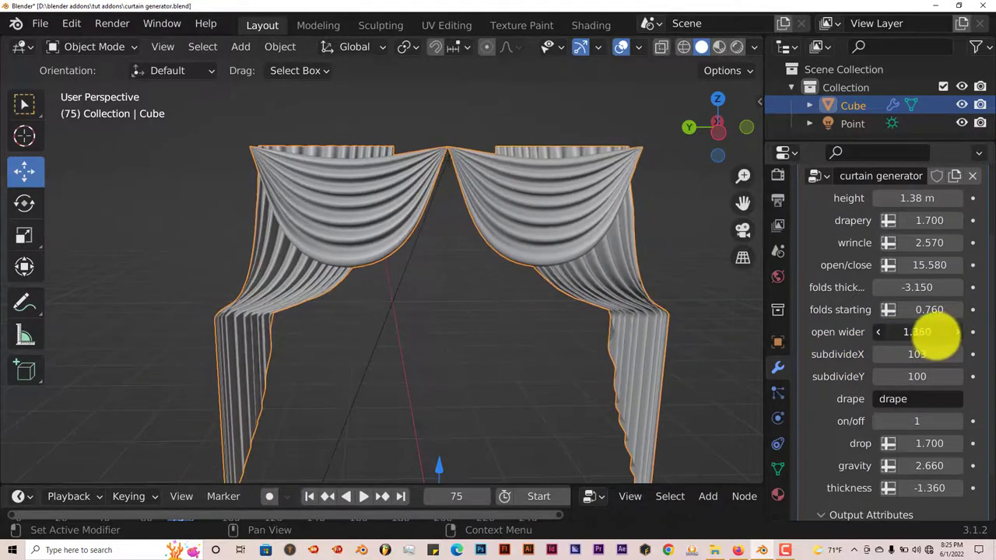
{"action": "left_click_drag", "start_coordinate": [917, 332], "coordinate": [942, 332]}
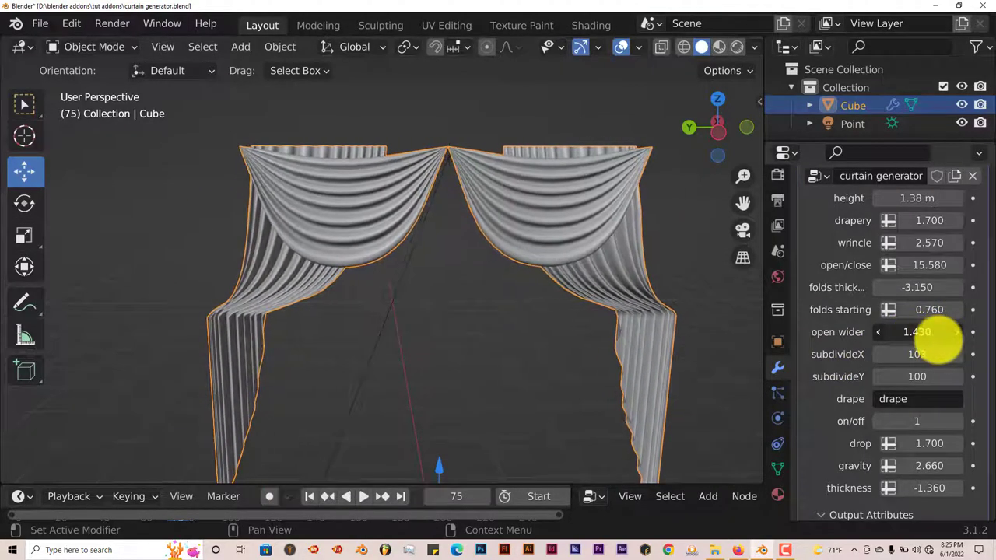
{"action": "left_click_drag", "start_coordinate": [917, 331], "coordinate": [942, 332]}
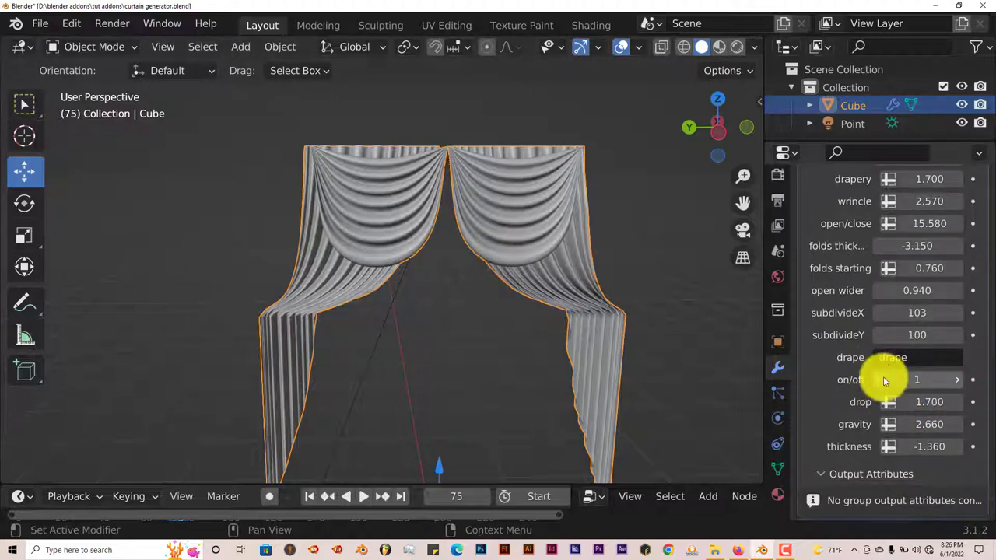
Increase drop to 1.790 and gravity to 3.530 so the curtain sags more.
{"action": "left_click", "coordinate": [917, 380]}
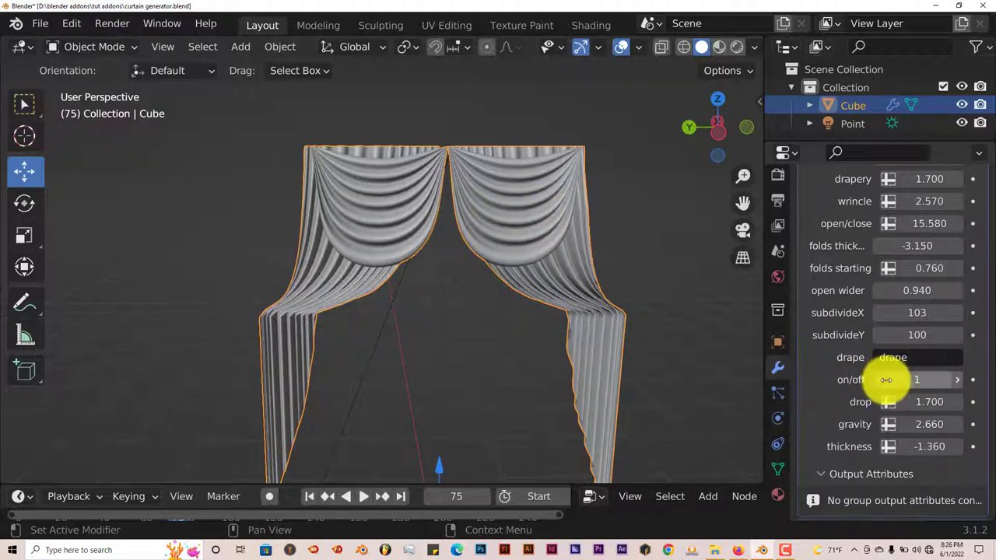
{"action": "left_click", "coordinate": [917, 379]}
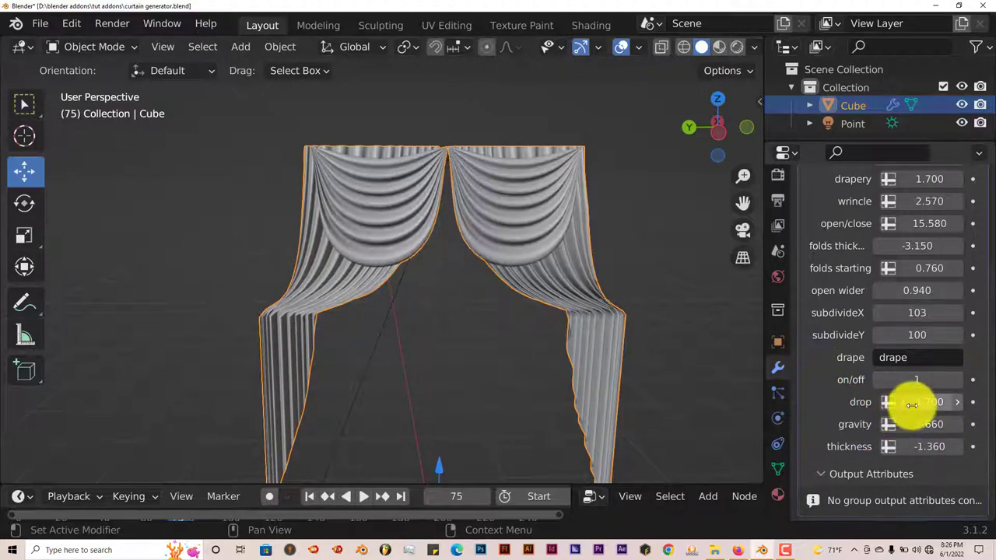
{"action": "left_click_drag", "start_coordinate": [918, 402], "coordinate": [934, 401]}
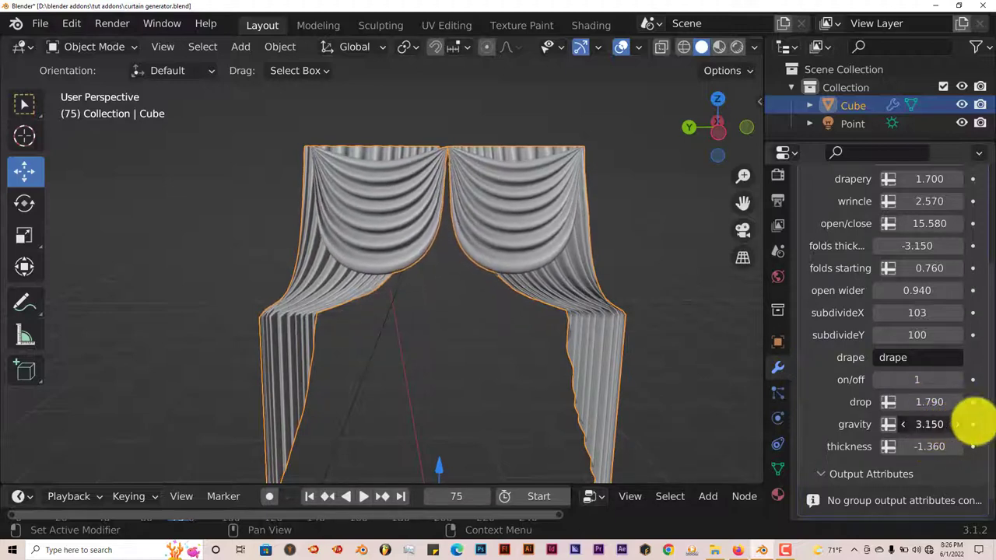
{"action": "left_click_drag", "start_coordinate": [918, 423], "coordinate": [950, 423]}
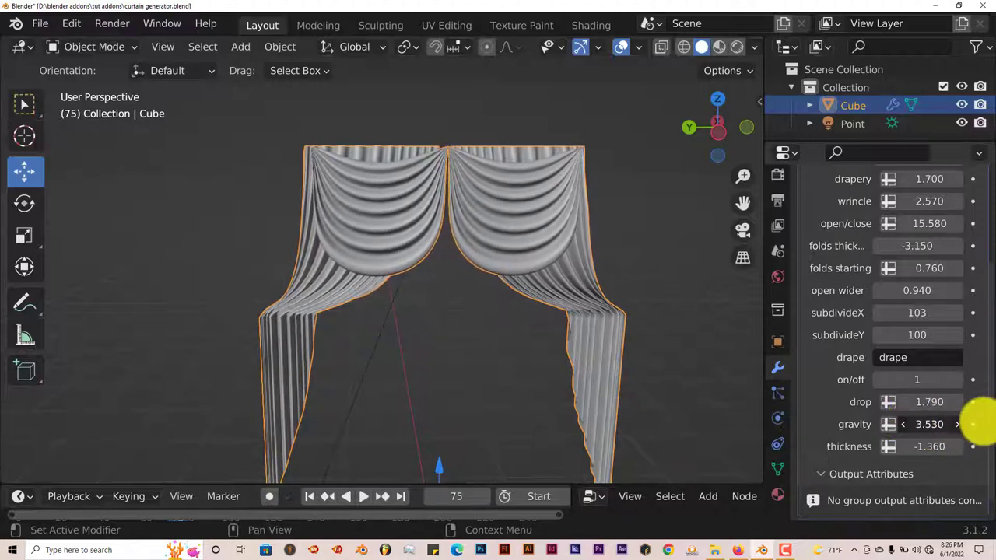
{"action": "left_click_drag", "start_coordinate": [929, 445], "coordinate": [950, 445]}
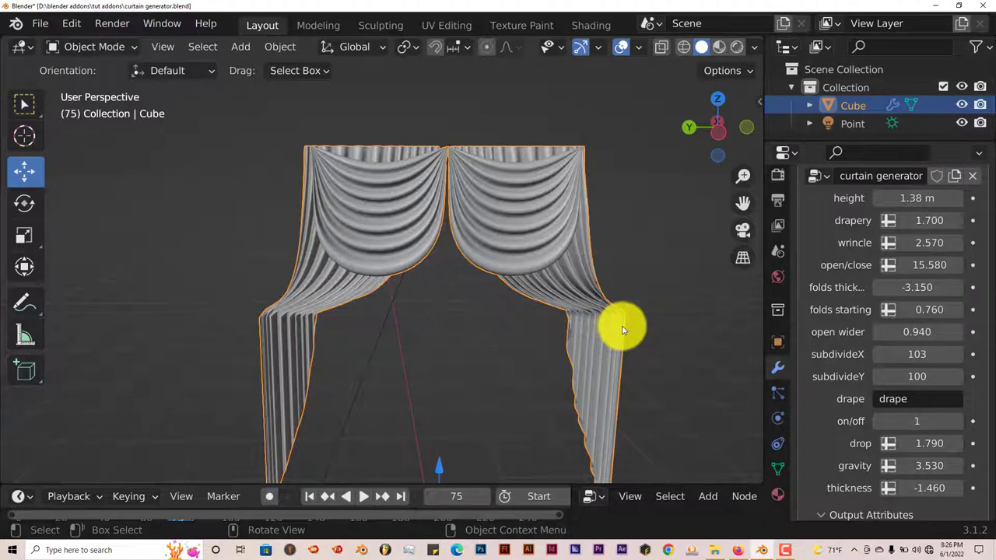
{"action": "mouse_move", "coordinate": [859, 311]}
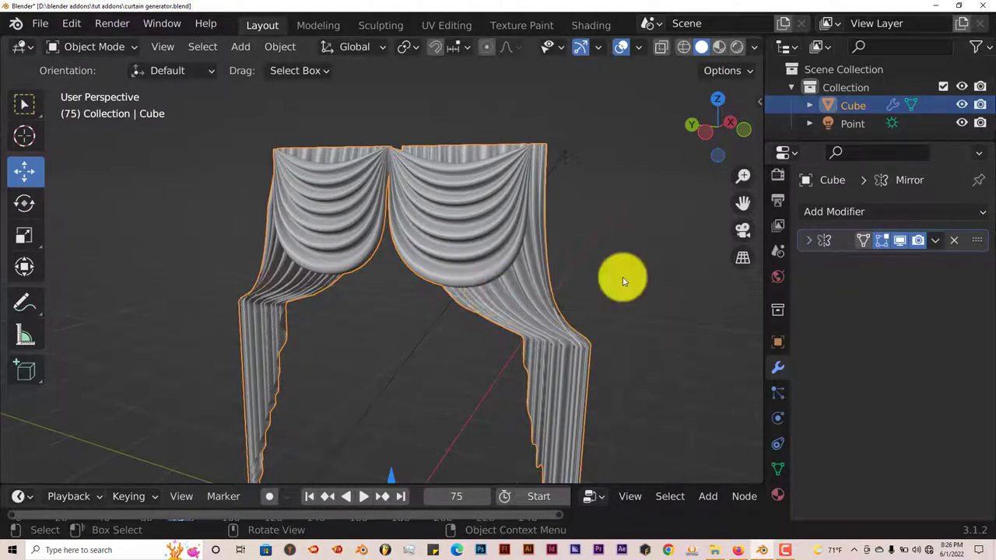
Apply the Mirror modifier and select the curtain mesh for export.
{"action": "left_click", "coordinate": [934, 240]}
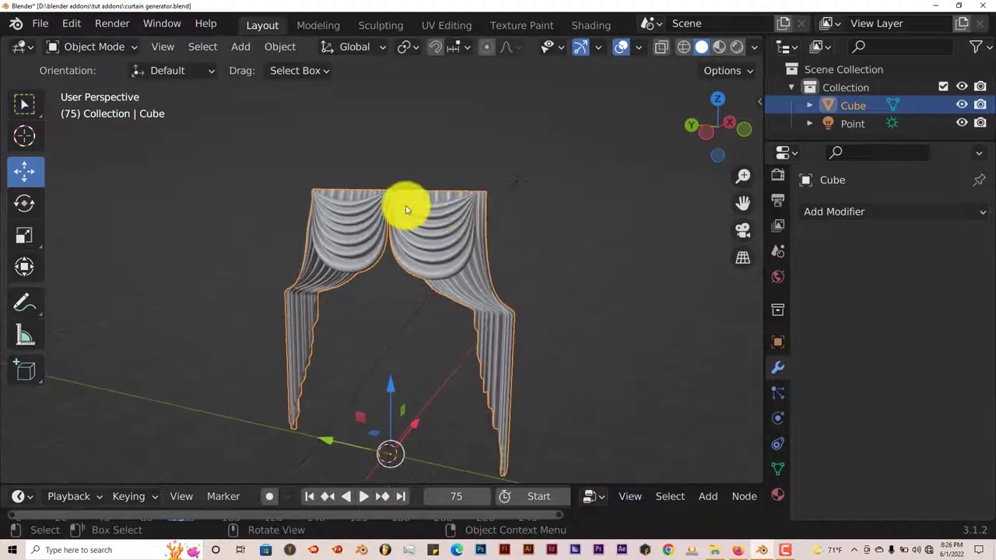
{"action": "left_click", "coordinate": [40, 24]}
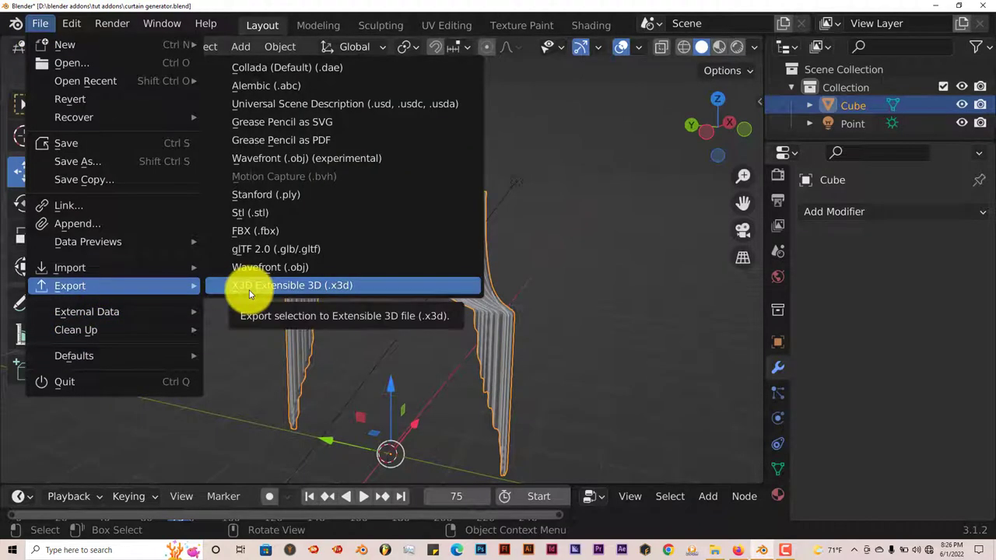
{"action": "mouse_move", "coordinate": [270, 268]}
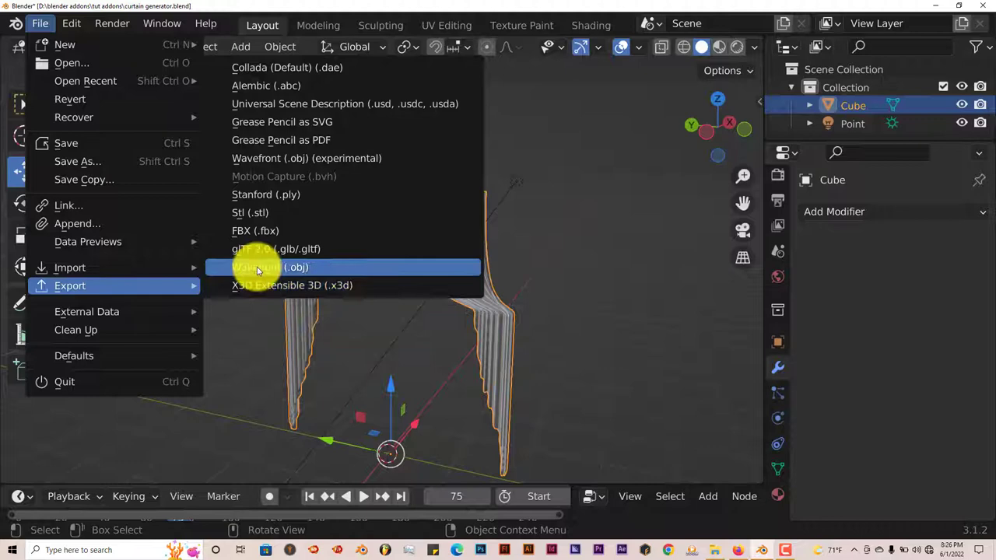
Export only the selected curtain as curtain generator.obj to the Desktop.
{"action": "left_click", "coordinate": [271, 268]}
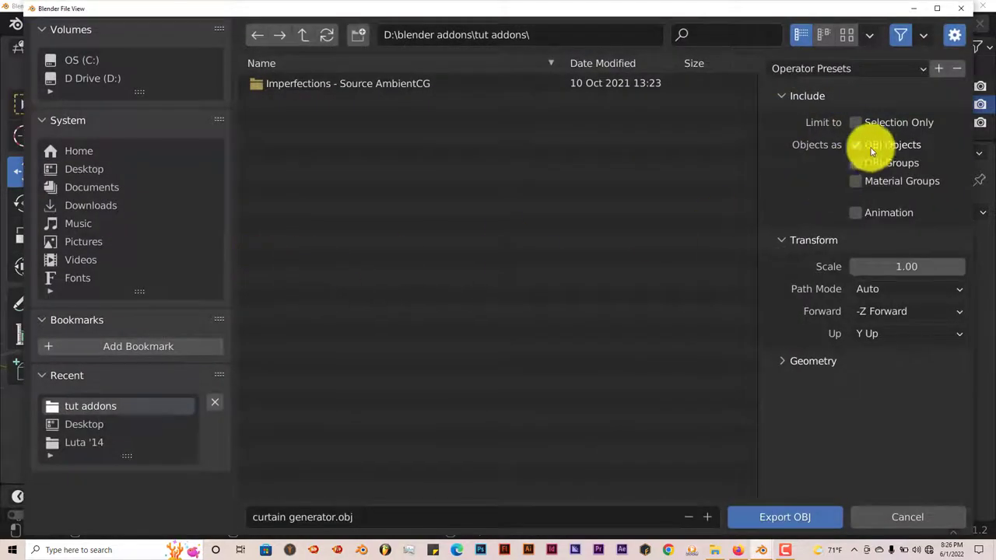
{"action": "left_click", "coordinate": [856, 121]}
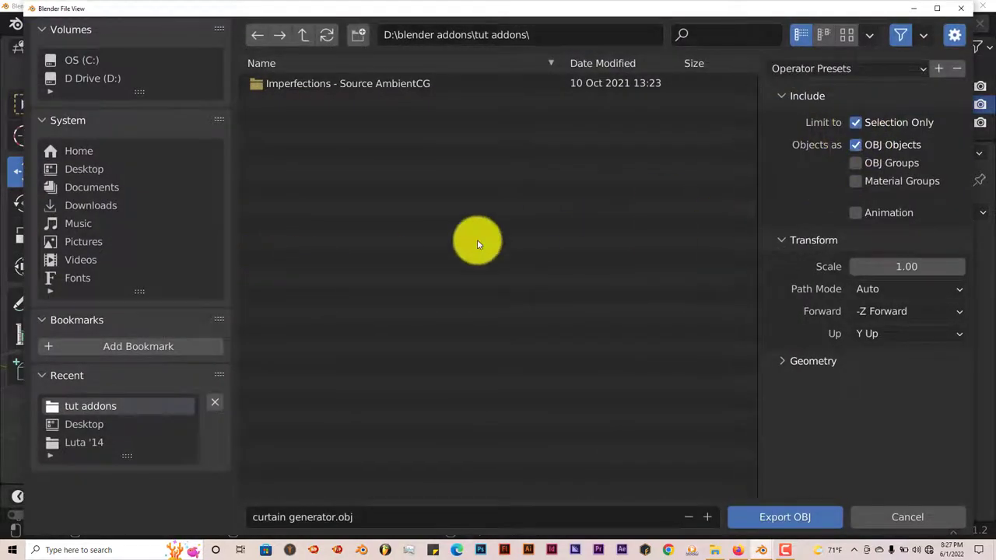
{"action": "mouse_move", "coordinate": [449, 464]}
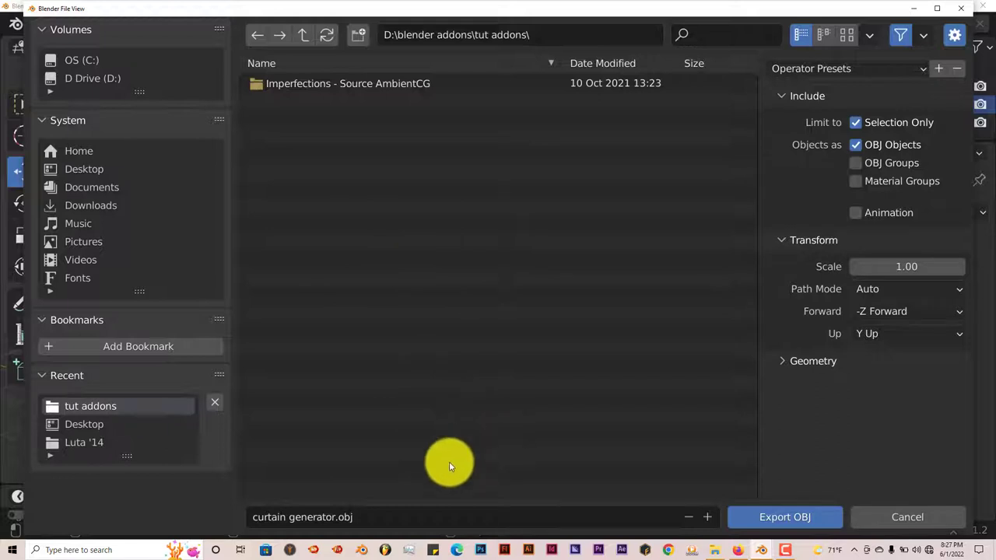
{"action": "mouse_move", "coordinate": [568, 96]}
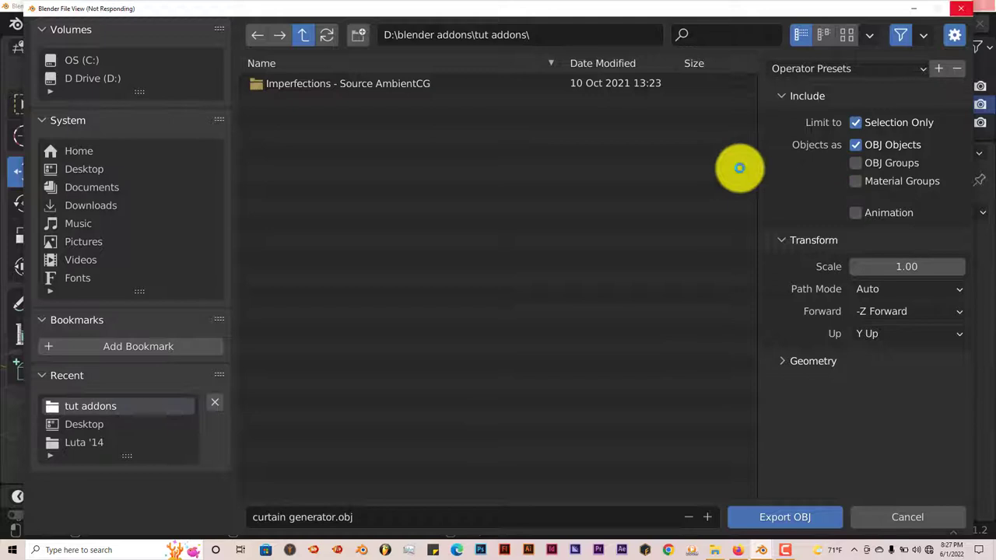
{"action": "left_click", "coordinate": [302, 34]}
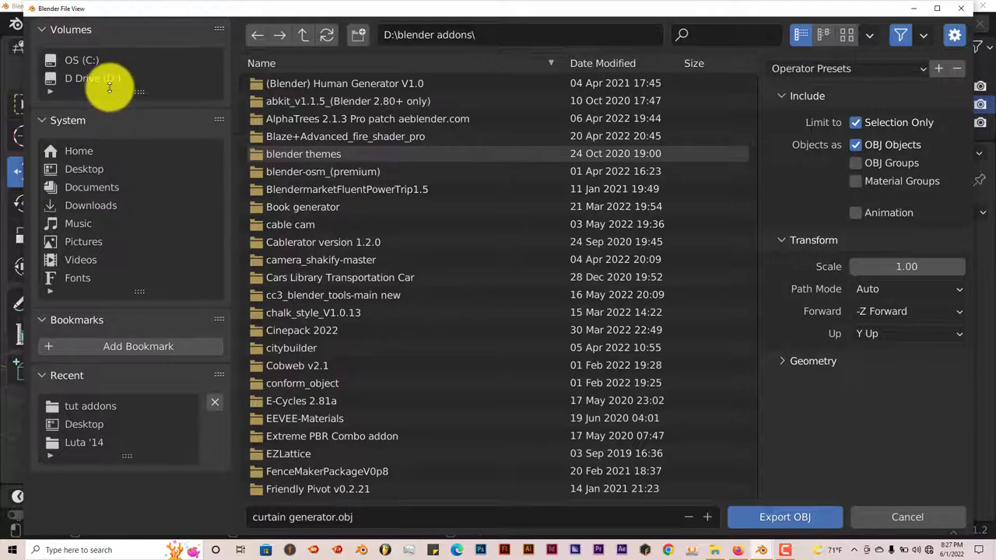
{"action": "left_click", "coordinate": [92, 78]}
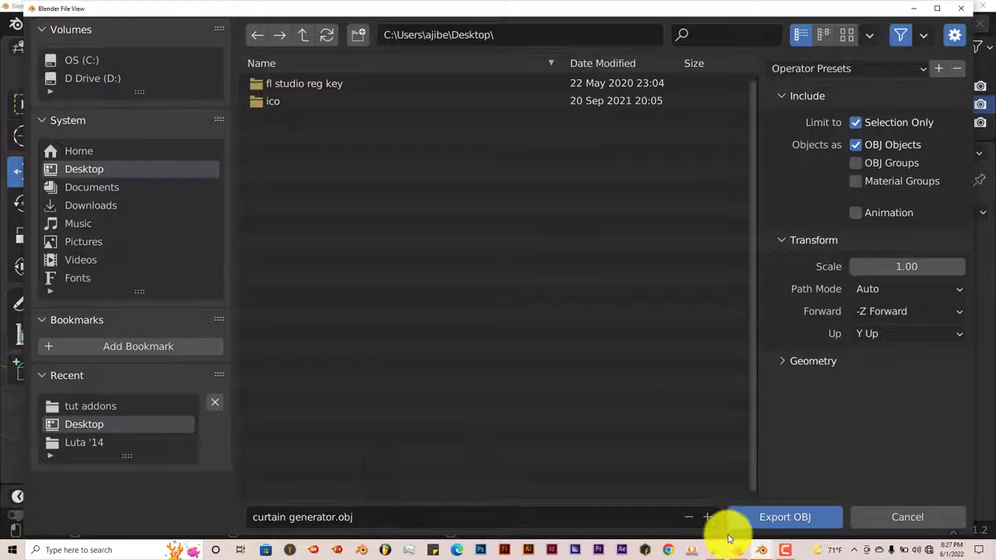
{"action": "left_click", "coordinate": [784, 517]}
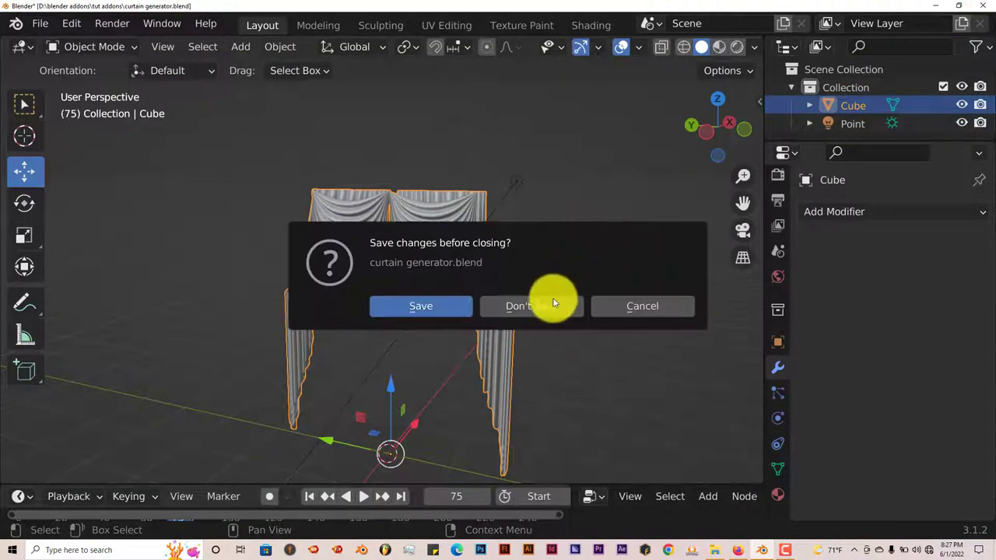
Quit Blender 3.1 without saving the curtain file.
{"action": "left_click", "coordinate": [518, 306]}
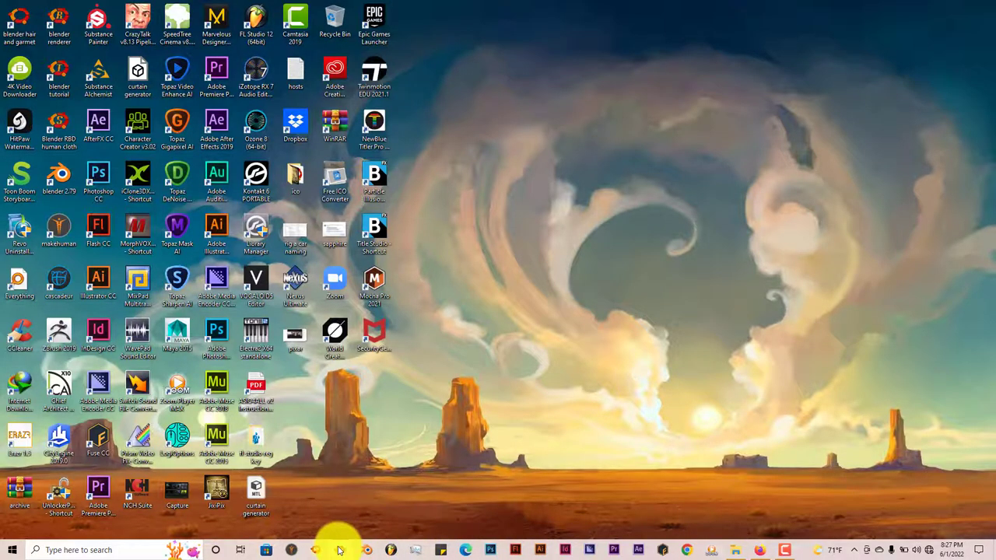
{"action": "mouse_move", "coordinate": [408, 412]}
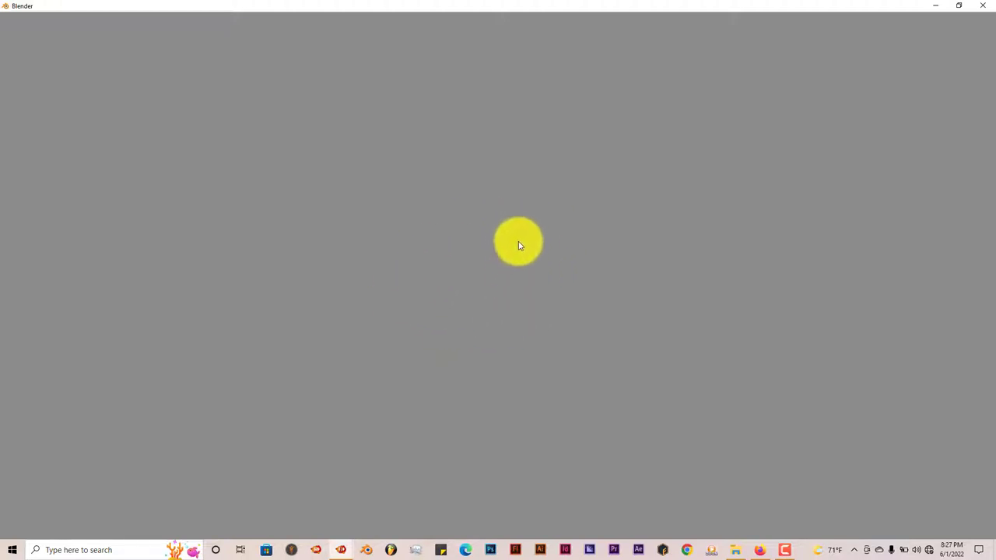
{"action": "mouse_move", "coordinate": [508, 245]}
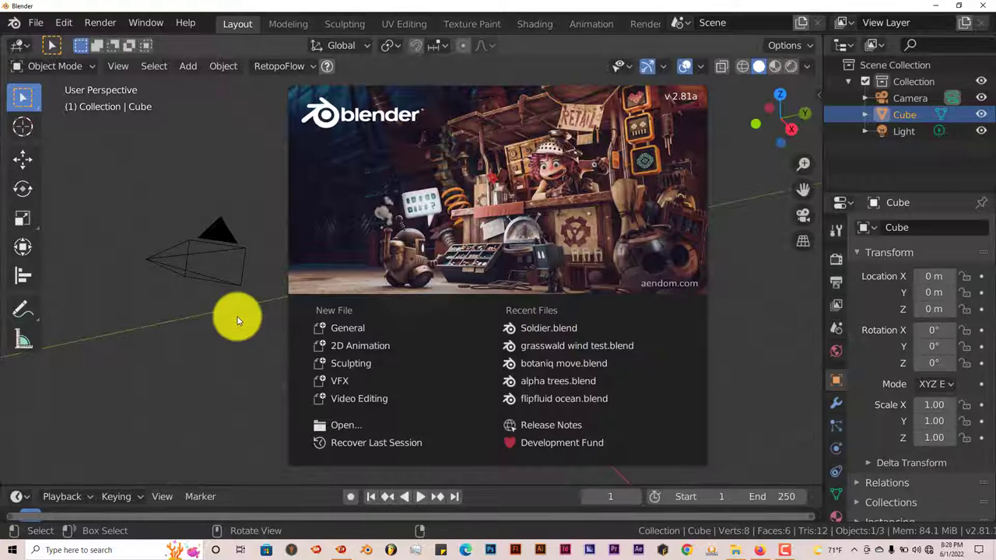
Dismiss the splash and import curtain generator.obj from the Desktop.
{"action": "left_click", "coordinate": [240, 320]}
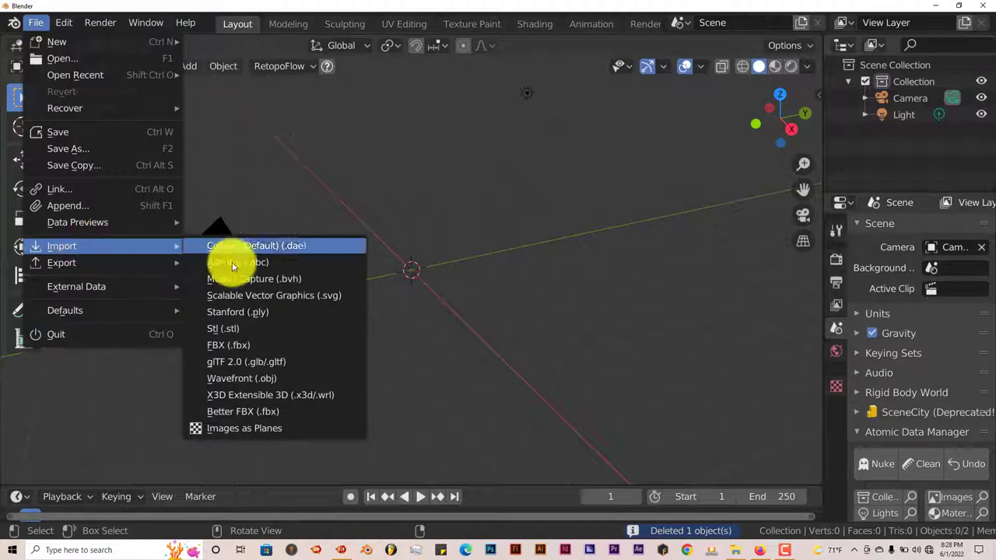
{"action": "left_click", "coordinate": [241, 378]}
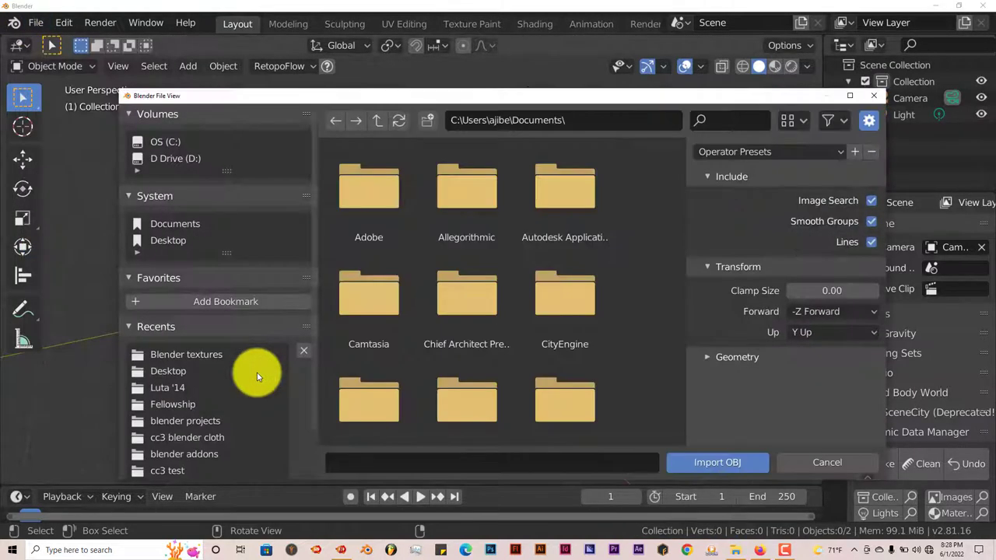
{"action": "left_click", "coordinate": [168, 370]}
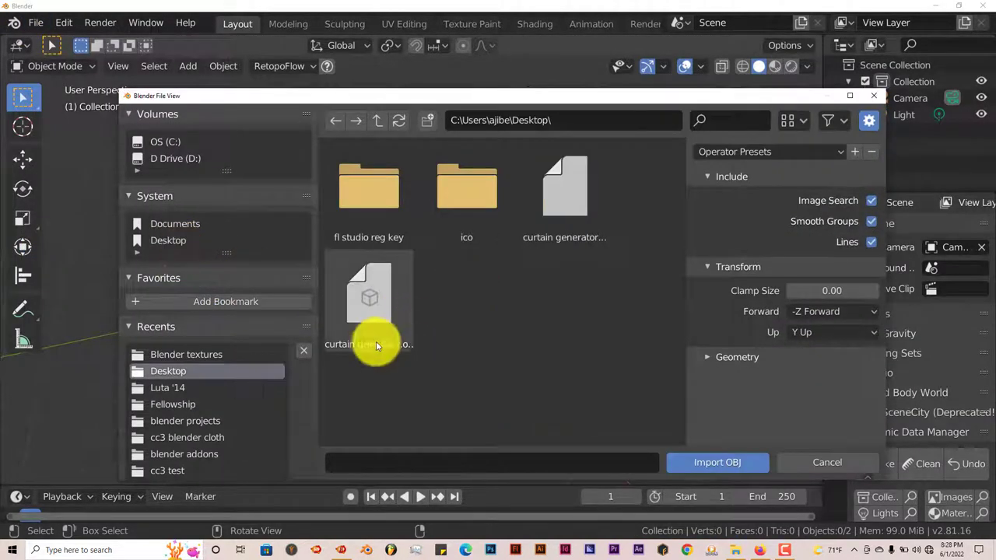
{"action": "left_click", "coordinate": [369, 298]}
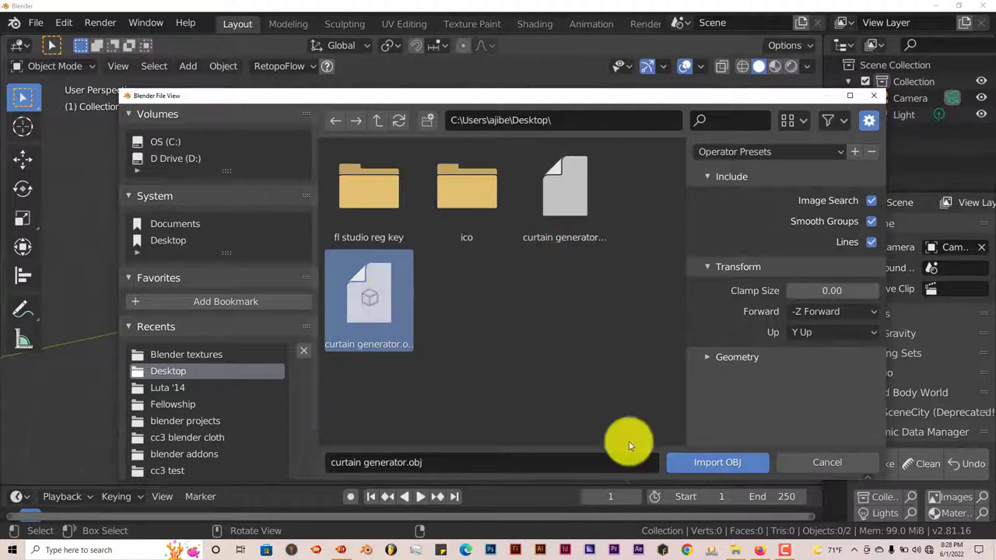
{"action": "left_click", "coordinate": [717, 463]}
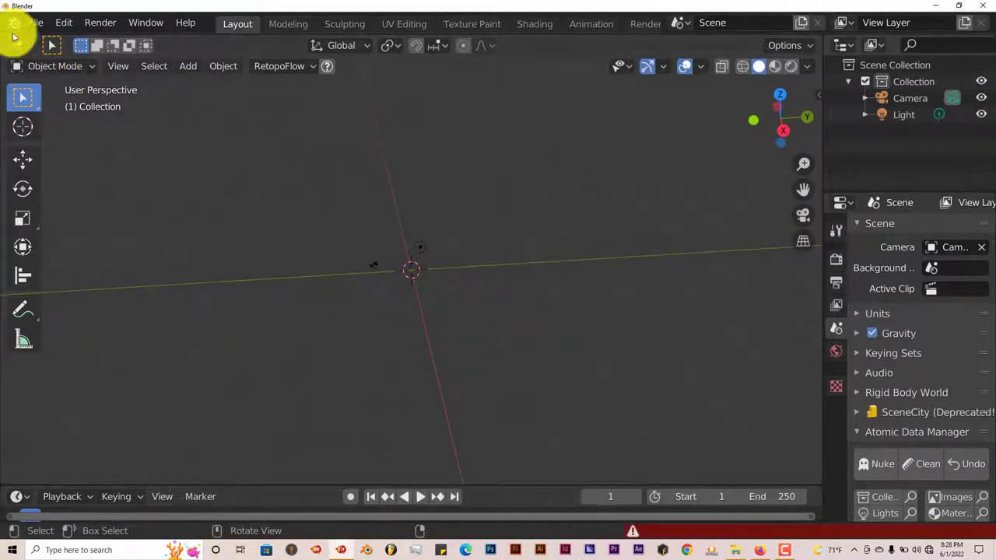
Attempt the Wavefront import again, mistakenly choosing curtain generator.mtl.
{"action": "left_click", "coordinate": [35, 24]}
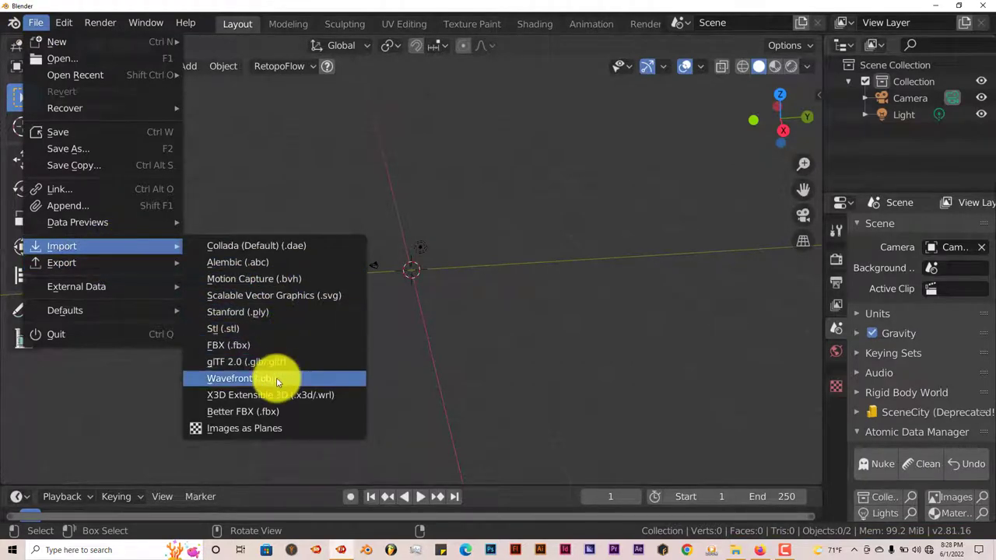
{"action": "left_click", "coordinate": [230, 379]}
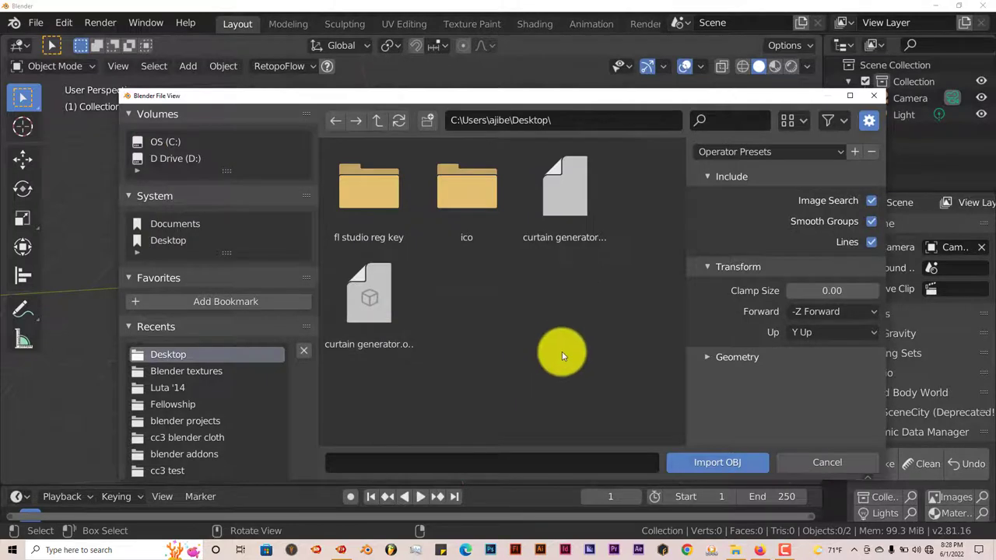
{"action": "left_click", "coordinate": [369, 294]}
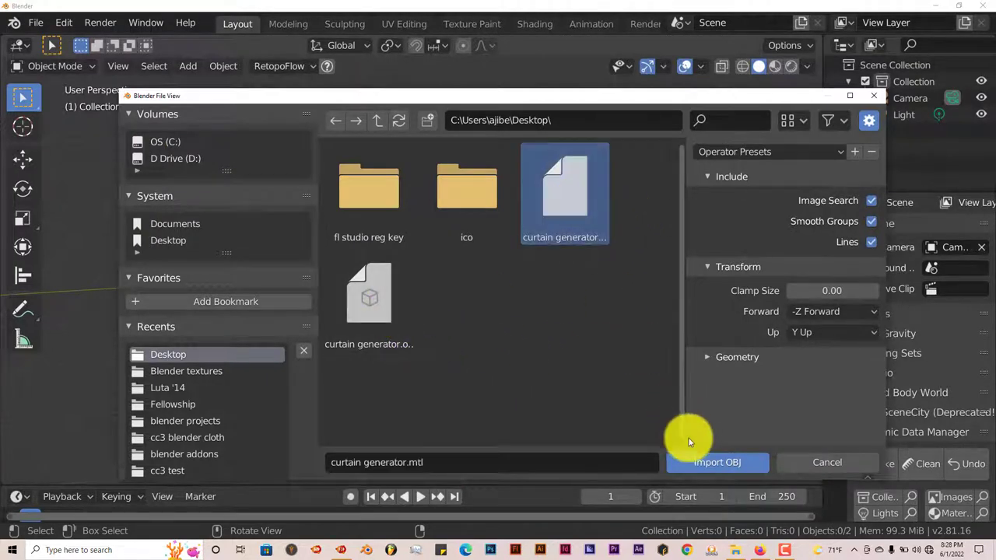
{"action": "left_click", "coordinate": [716, 462]}
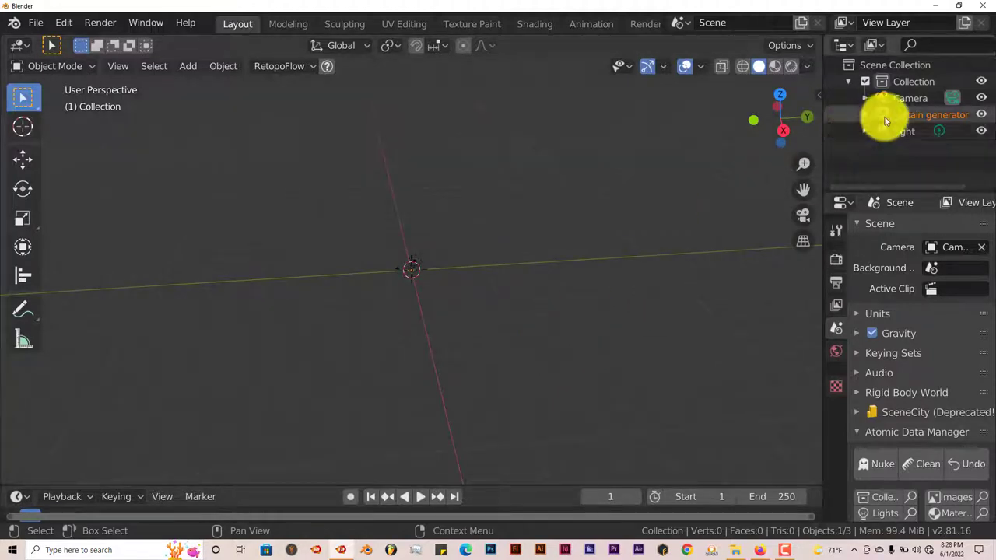
Import curtain generator.obj via File > Import > Wavefront (.obj).
{"action": "left_click", "coordinate": [35, 21]}
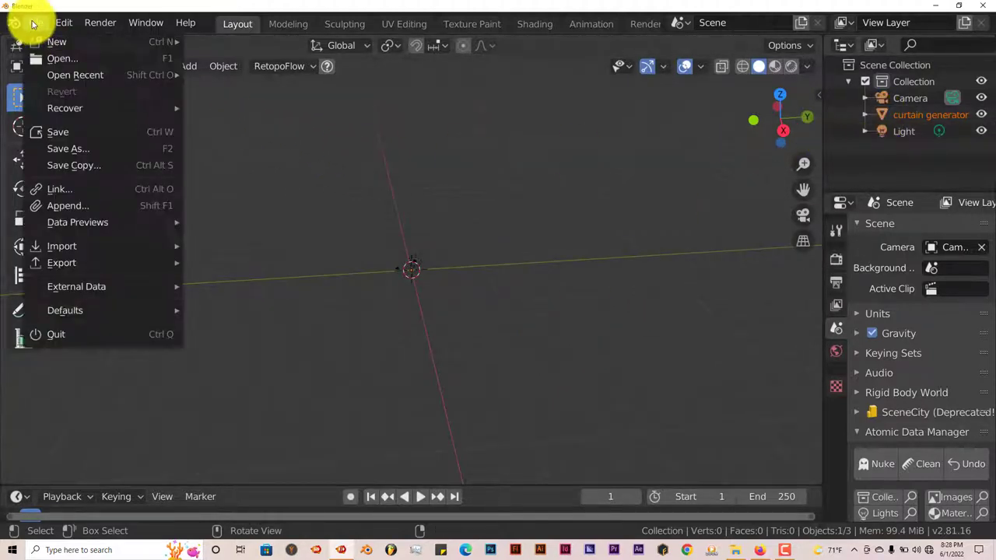
{"action": "left_click", "coordinate": [62, 246]}
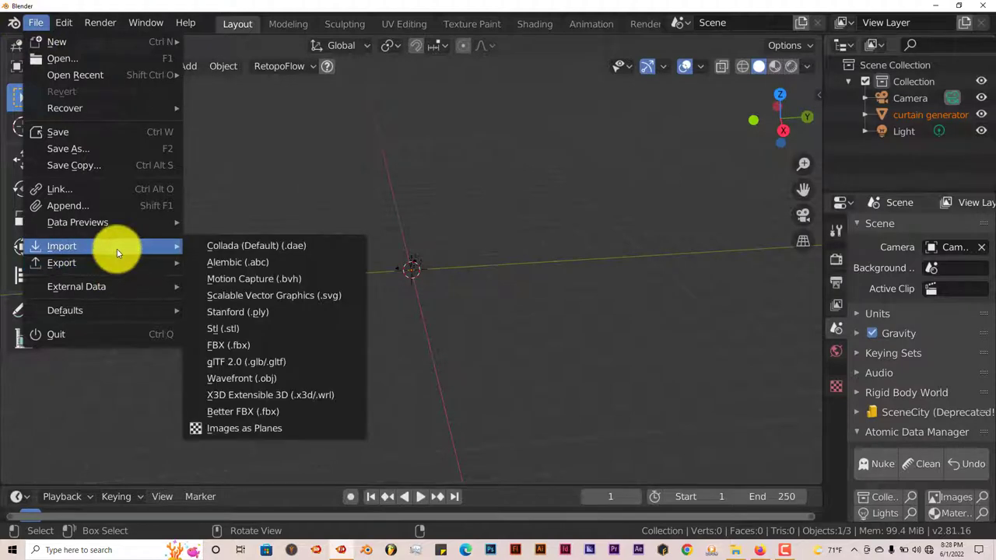
{"action": "mouse_move", "coordinate": [242, 378]}
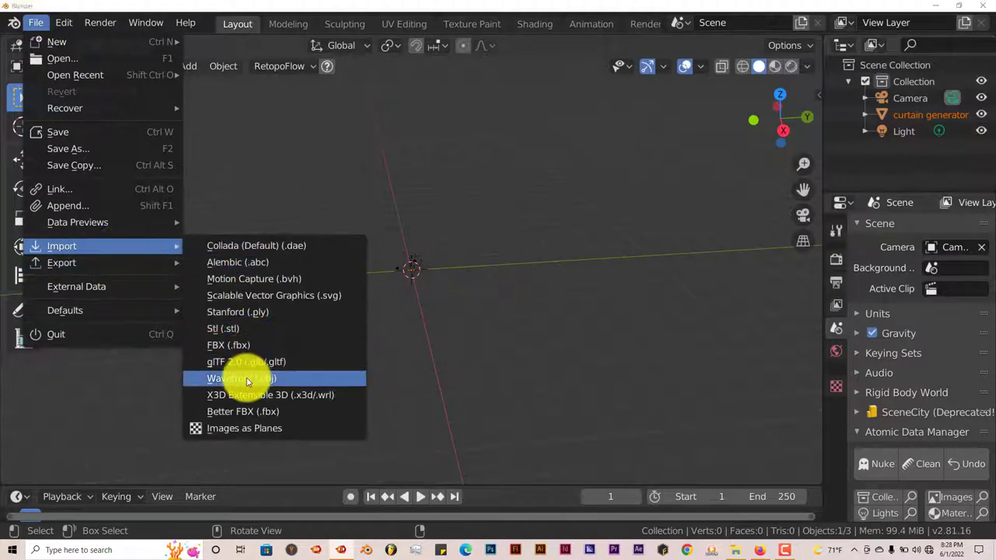
{"action": "left_click", "coordinate": [242, 379]}
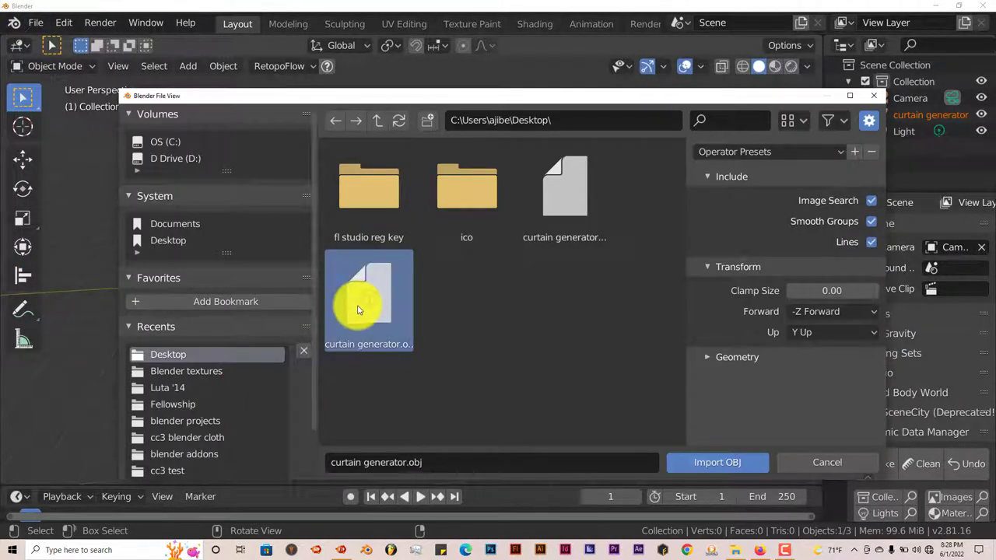
{"action": "left_click", "coordinate": [716, 463]}
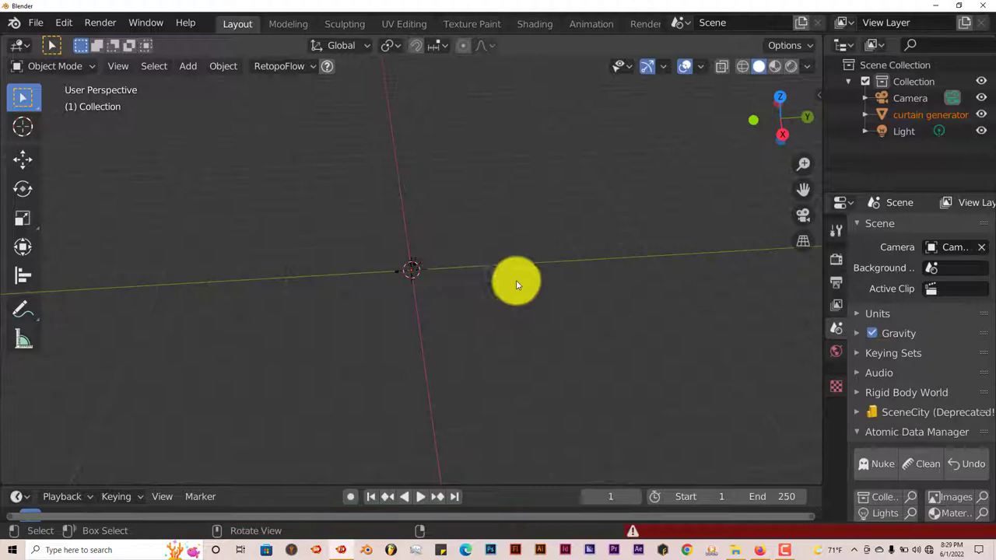
Close the Blender 2.81 session without saving changes.
{"action": "left_click_drag", "start_coordinate": [517, 284], "coordinate": [523, 268]}
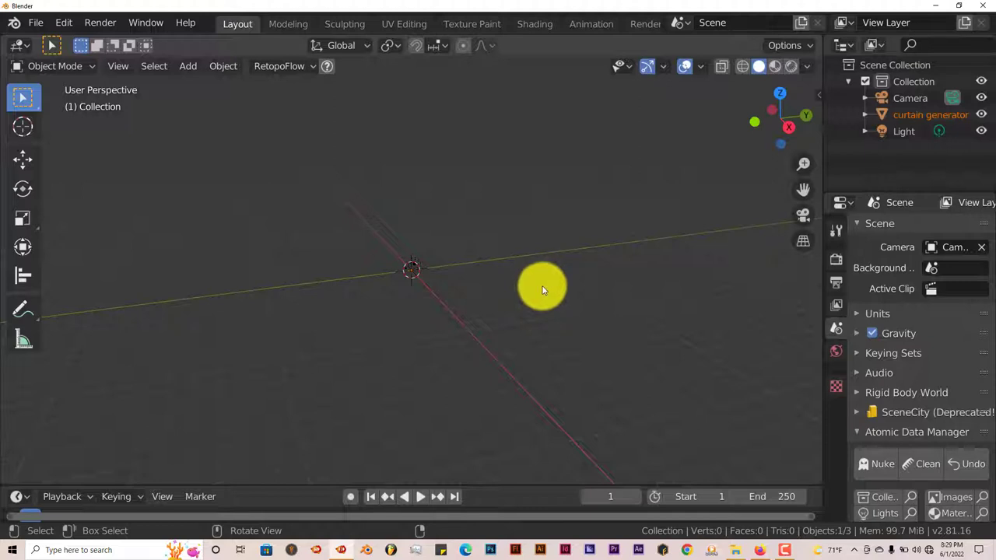
{"action": "left_click", "coordinate": [985, 6]}
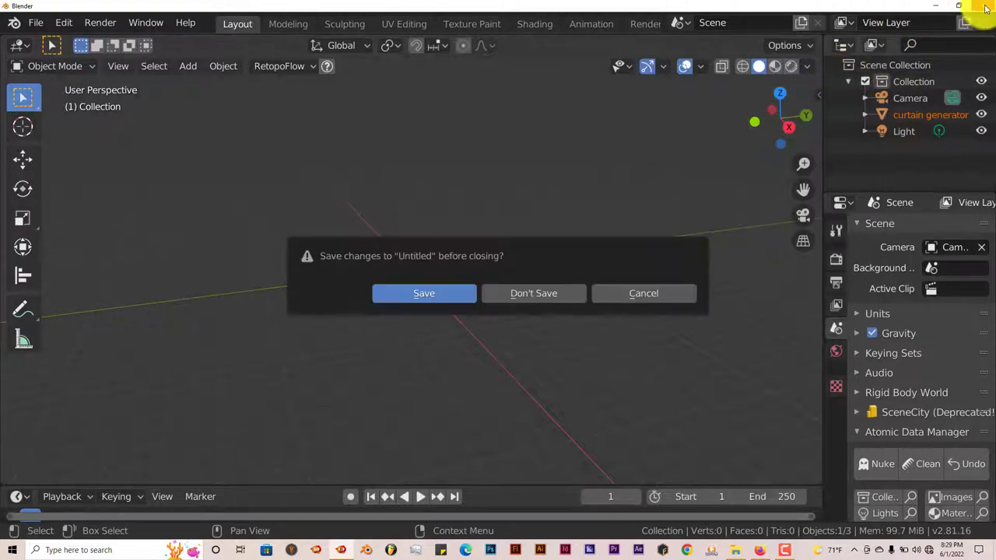
{"action": "left_click", "coordinate": [533, 293]}
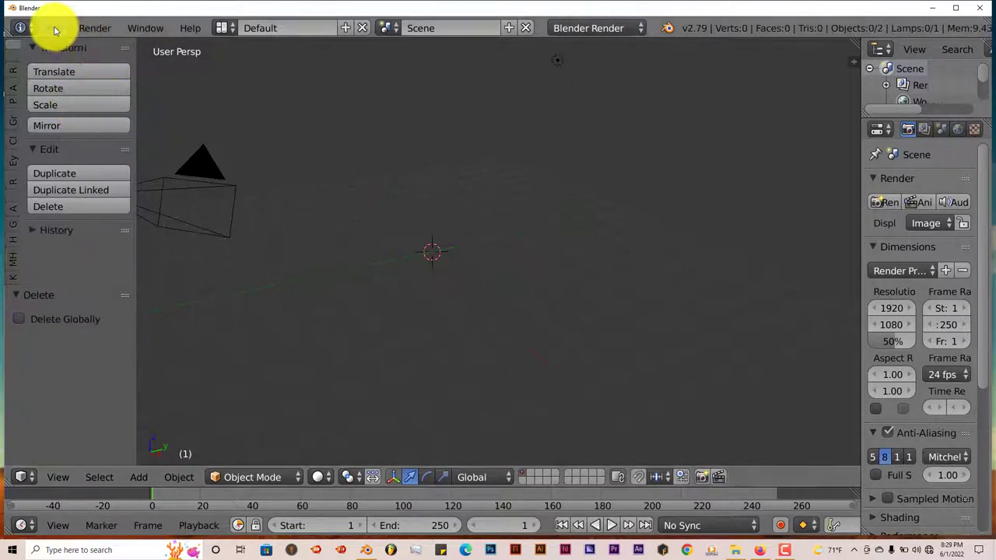
Import curtain generator.obj from the Desktop via the Wavefront OBJ importer into Blender 2.79.
{"action": "left_click", "coordinate": [53, 28]}
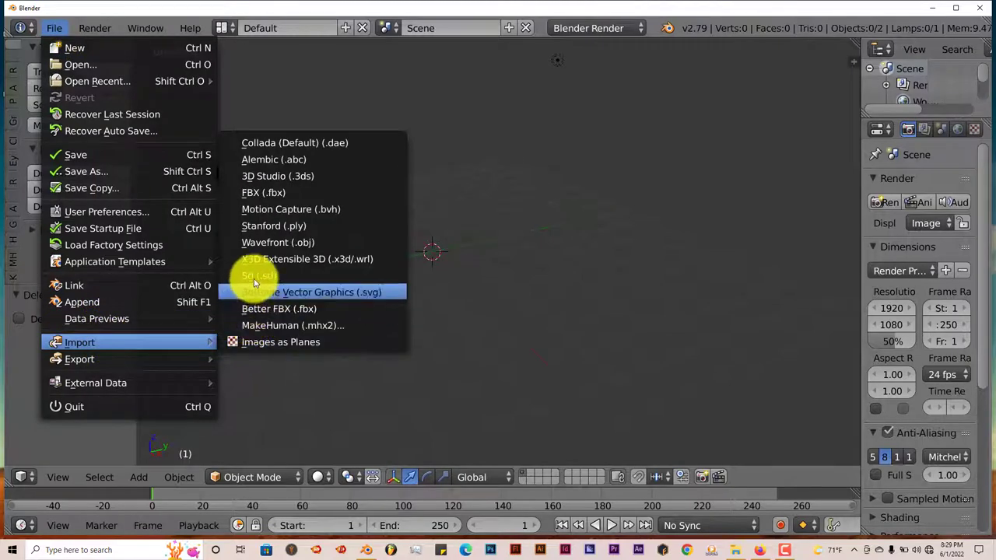
{"action": "left_click", "coordinate": [277, 243]}
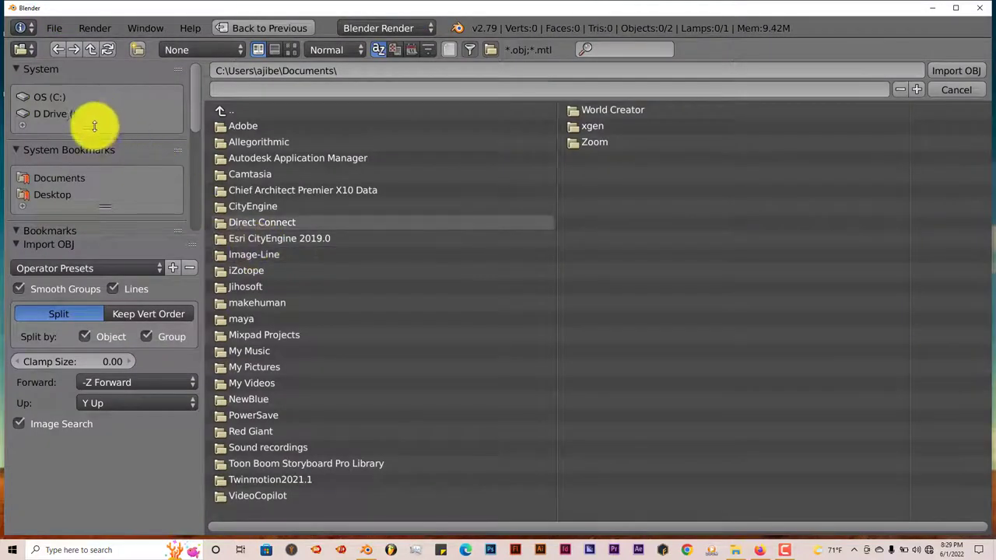
{"action": "left_click", "coordinate": [53, 194]}
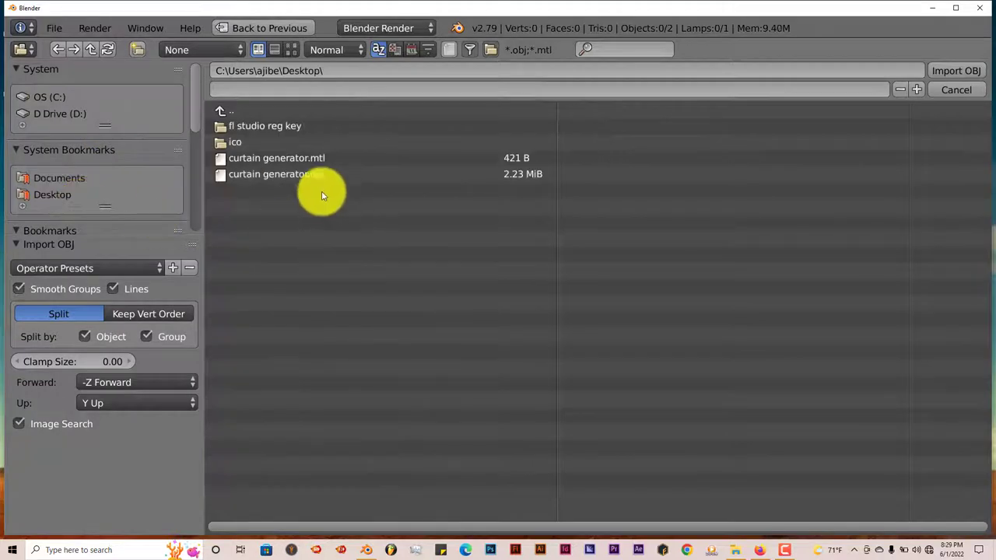
{"action": "left_click", "coordinate": [277, 175]}
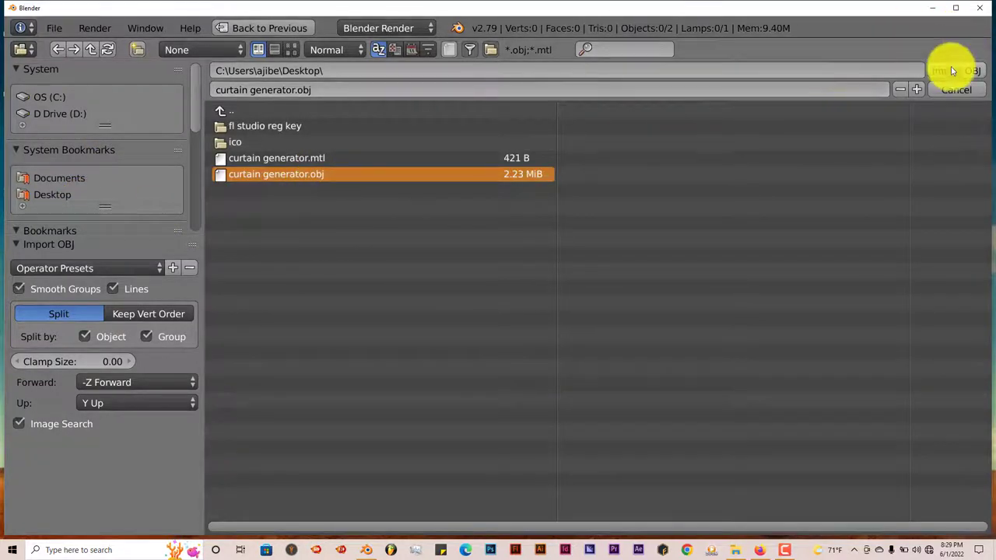
{"action": "left_click", "coordinate": [950, 70]}
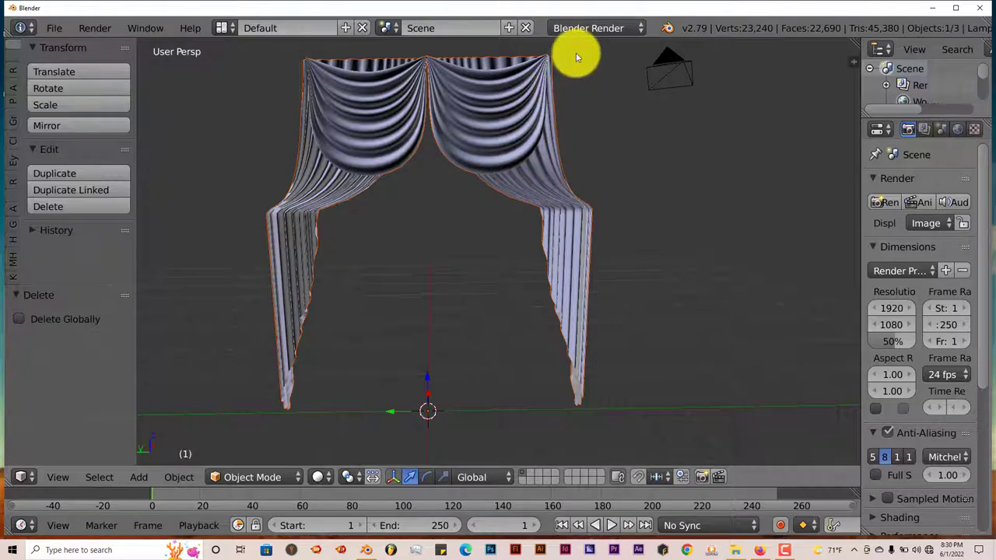
{"action": "mouse_move", "coordinate": [566, 101]}
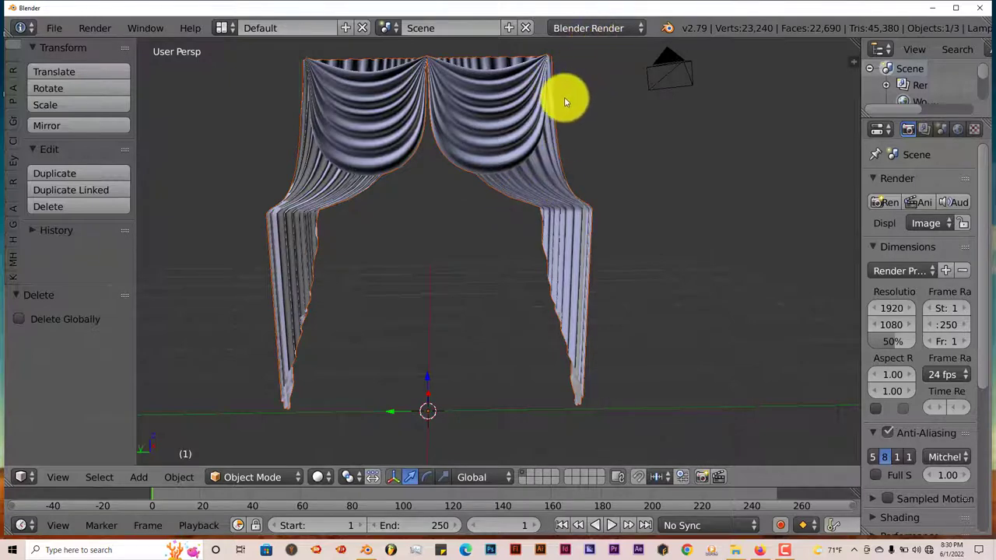
{"action": "mouse_move", "coordinate": [589, 28]}
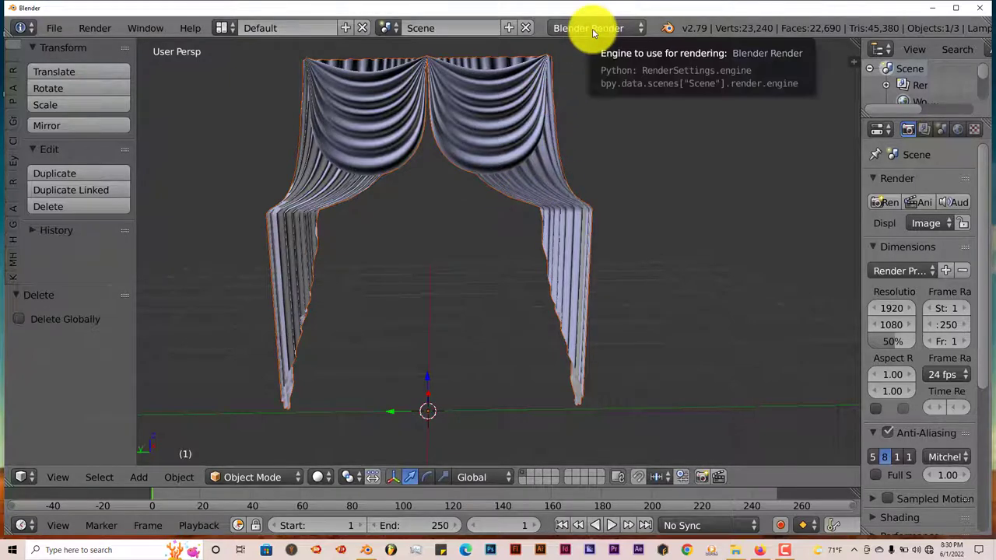
{"action": "mouse_move", "coordinate": [623, 101]}
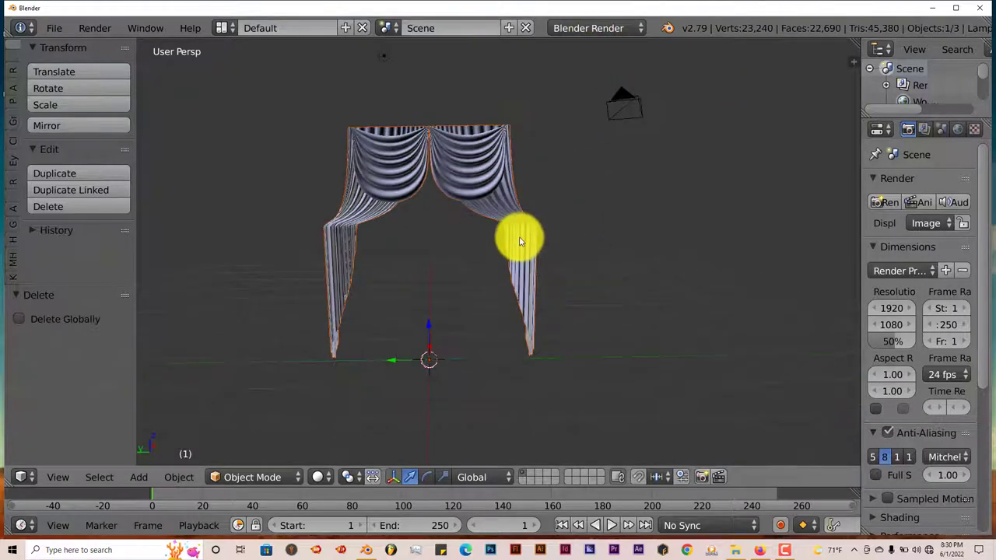
{"action": "mouse_move", "coordinate": [588, 28]}
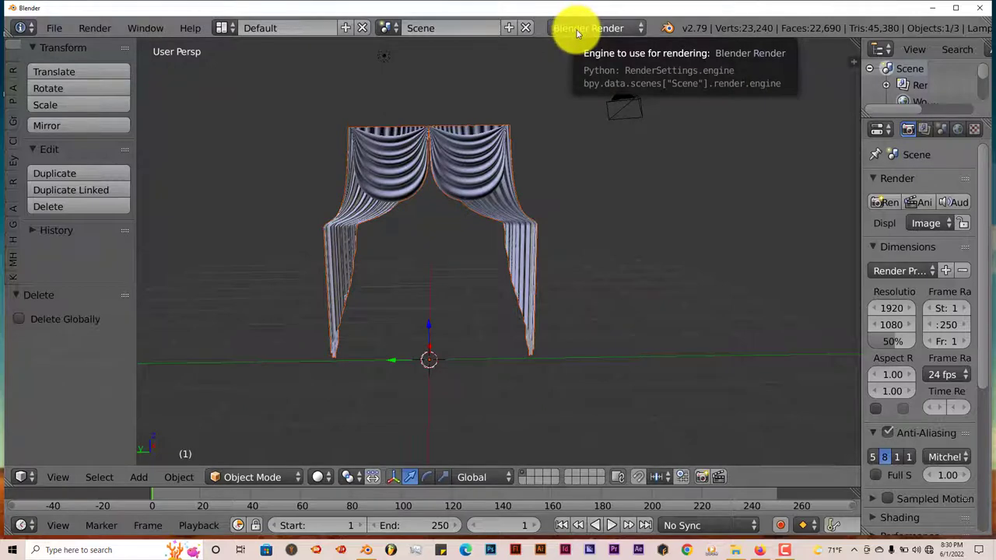
{"action": "mouse_move", "coordinate": [538, 177]}
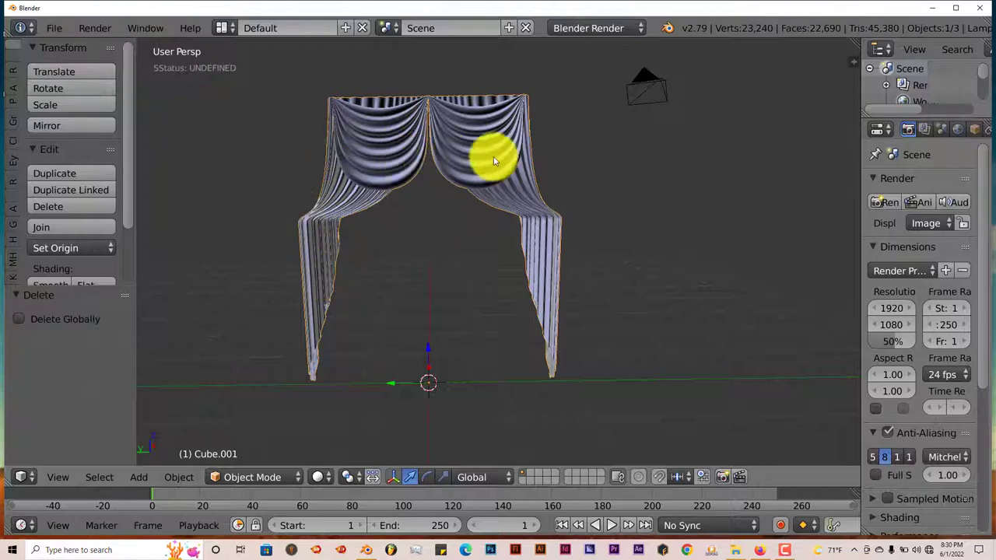
{"action": "mouse_move", "coordinate": [548, 159]}
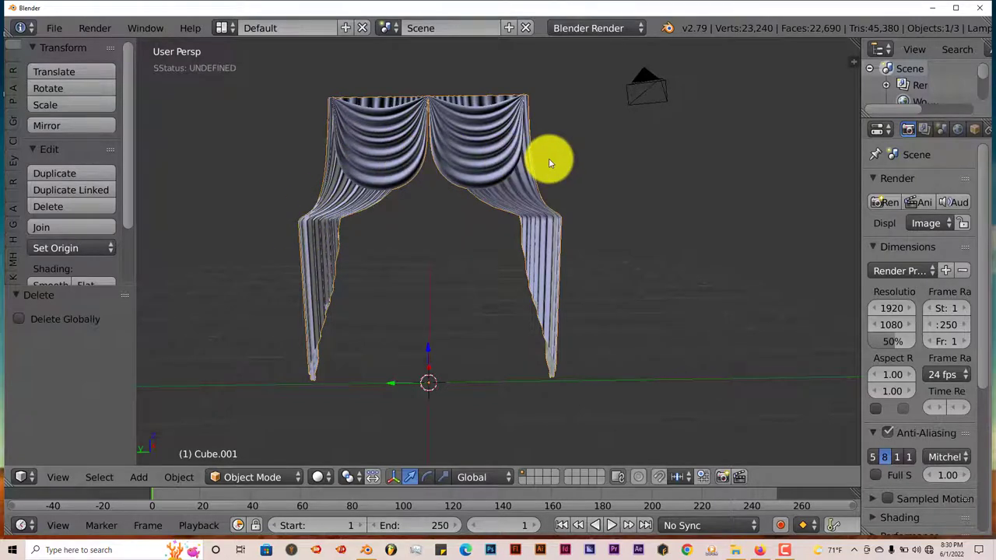
{"action": "mouse_move", "coordinate": [445, 196]}
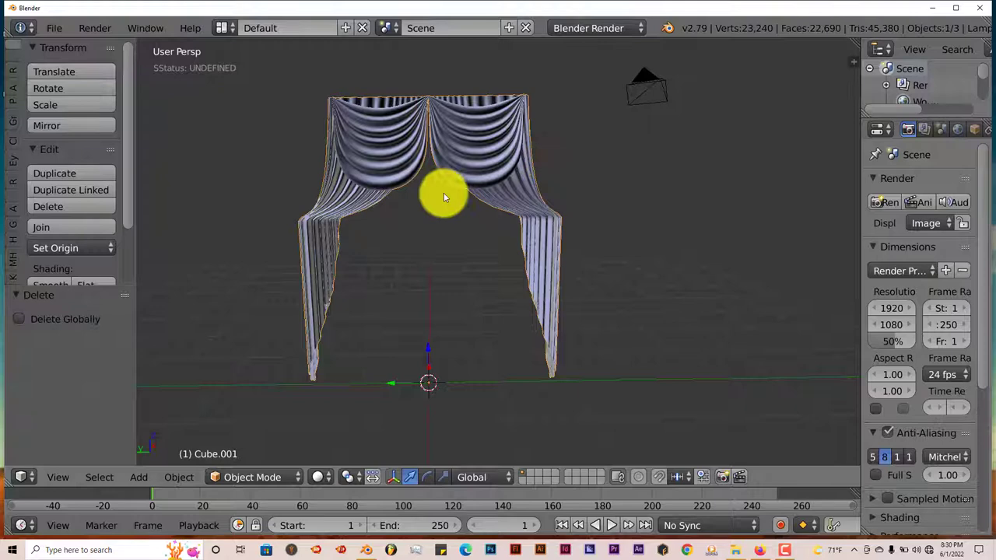
{"action": "key", "text": "ctrl+c"}
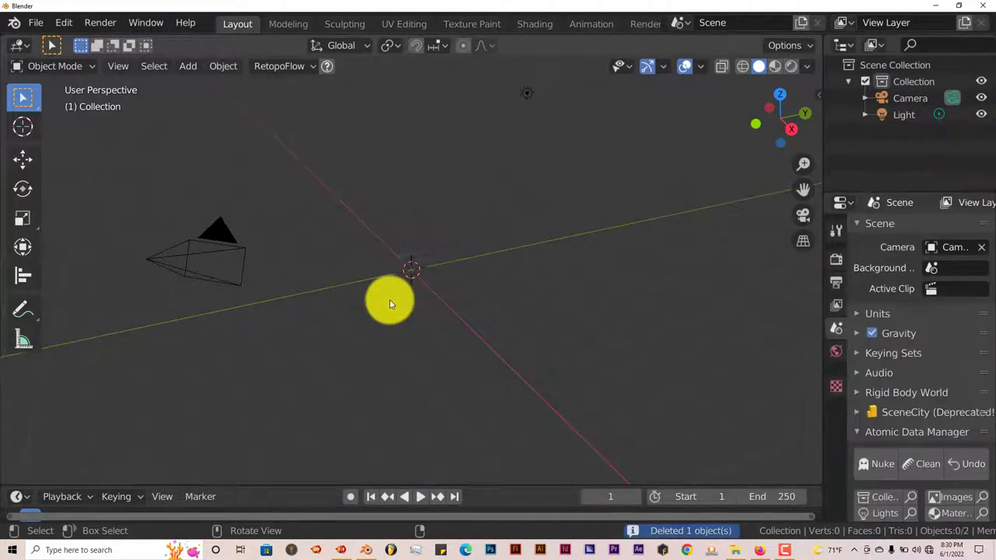
Paste the copied objects into the newer Blender, then close it without saving.
{"action": "key", "text": "ctrl+v"}
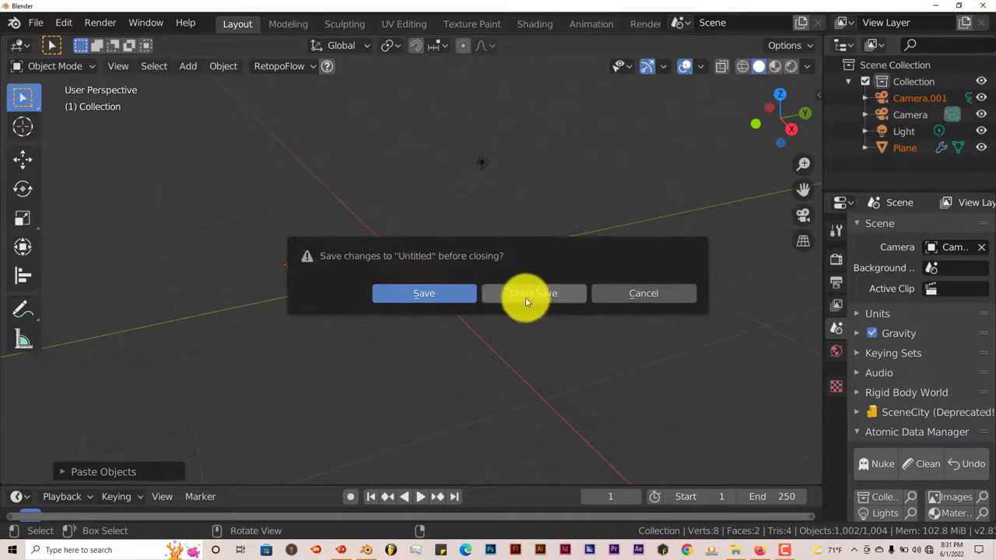
{"action": "left_click", "coordinate": [534, 293]}
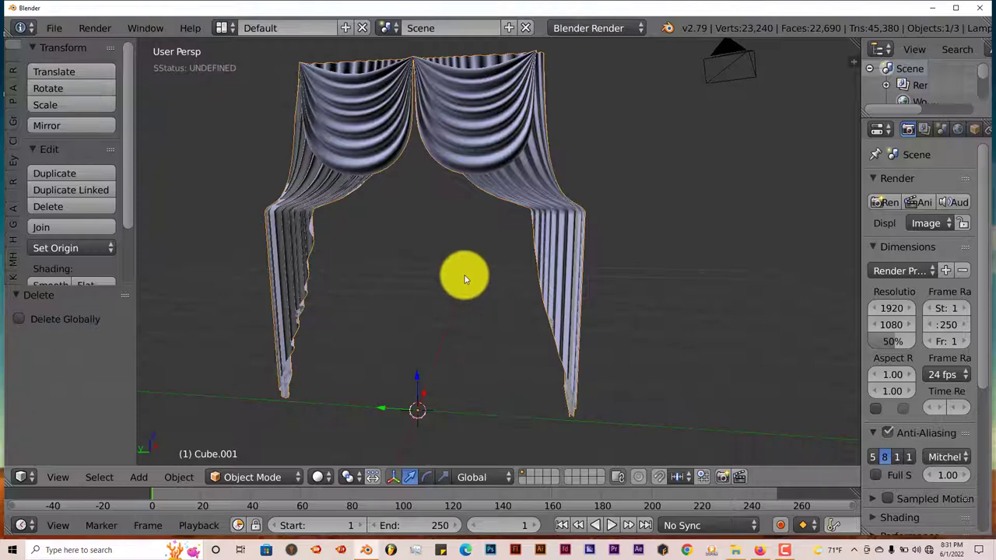
{"action": "mouse_move", "coordinate": [460, 280]}
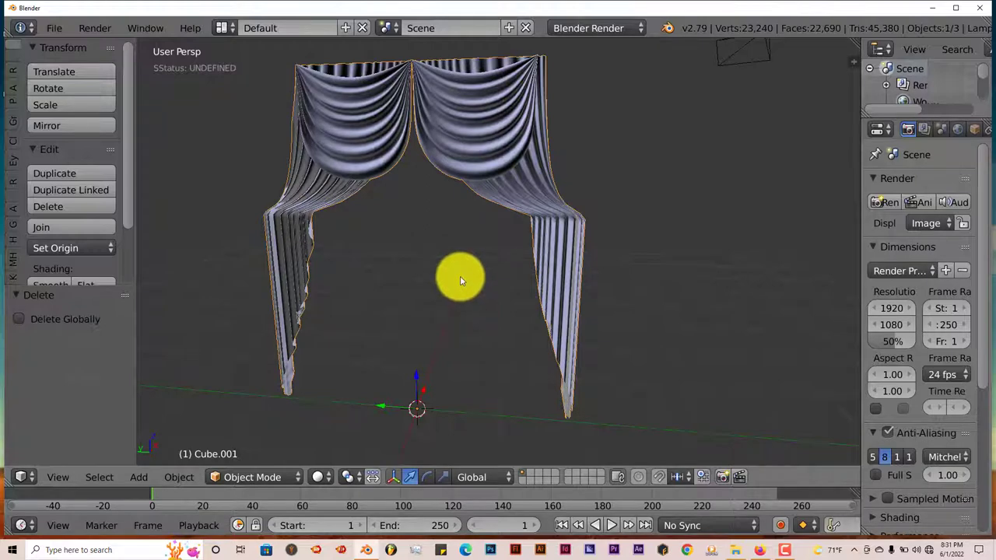
{"action": "mouse_move", "coordinate": [459, 277]}
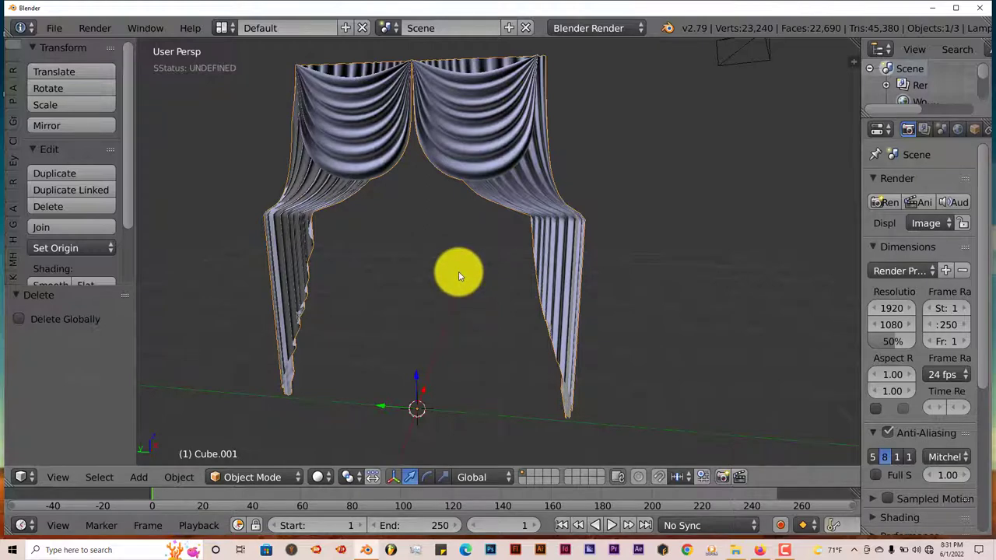